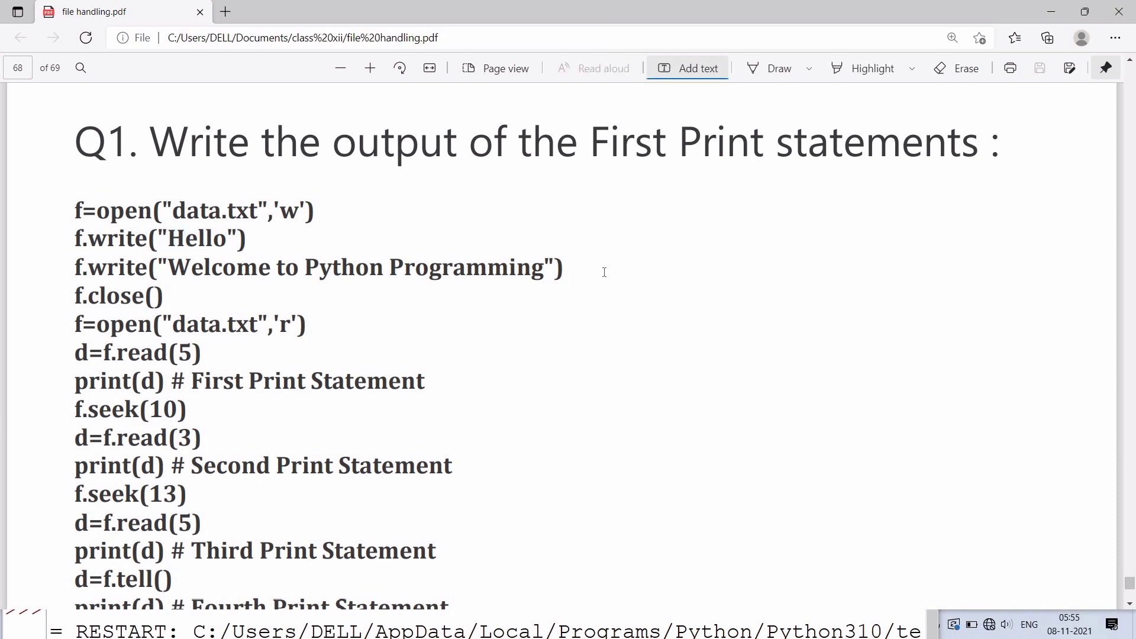
{"action": "mouse_move", "coordinate": [602, 270]}
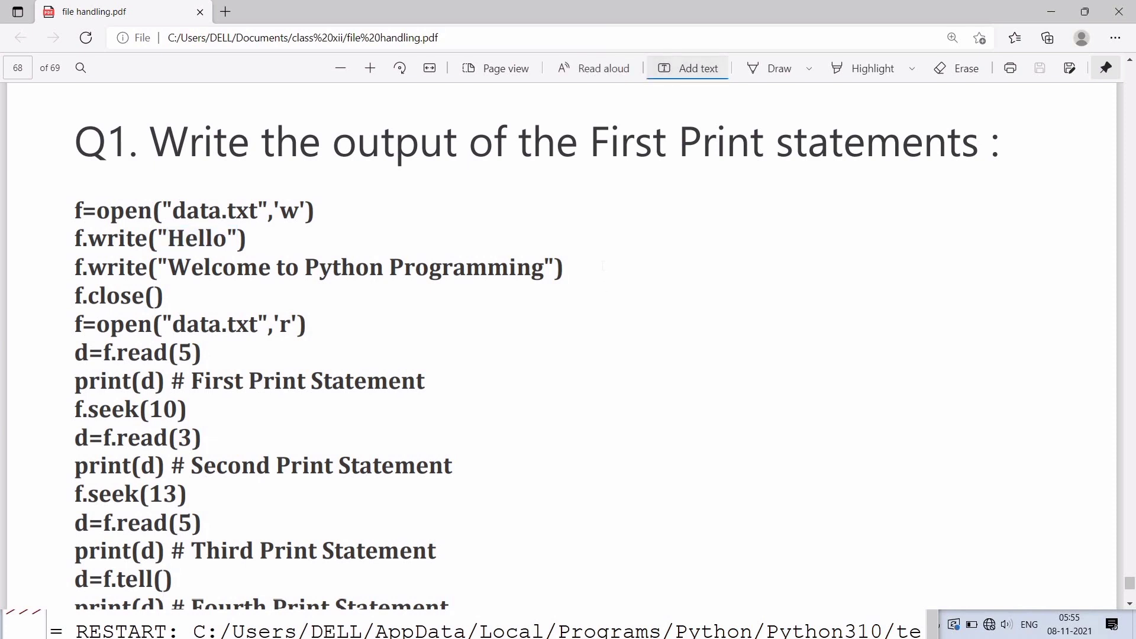
Add a note beside Q1's f.write lines: 'in data.txt -HelloWelcome to Python Programming'
{"action": "left_click", "coordinate": [696, 67]}
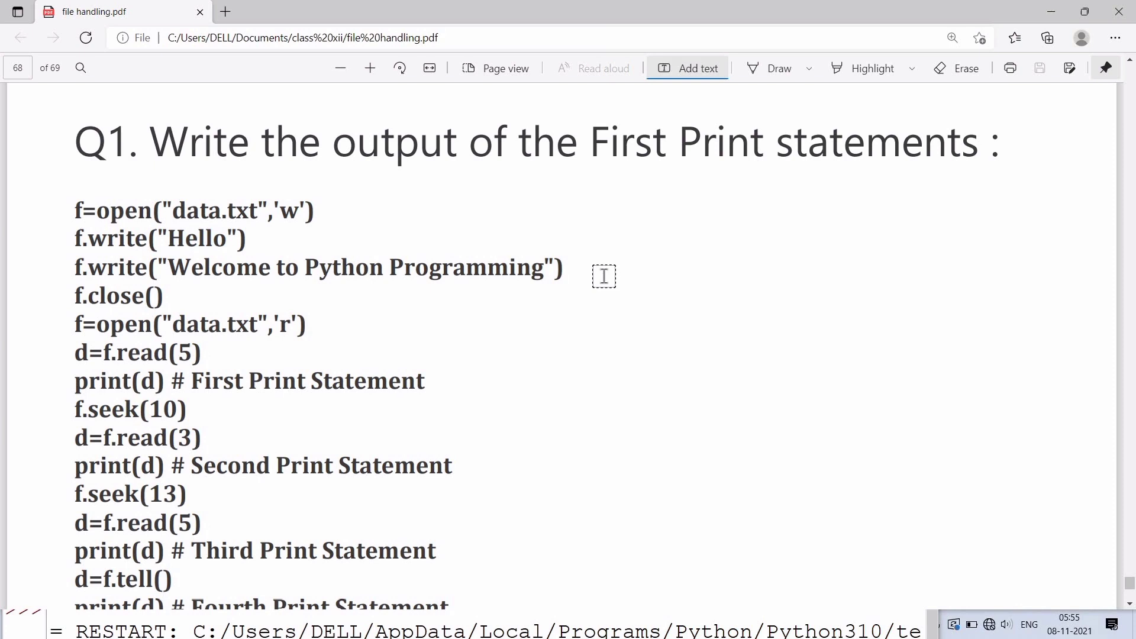
{"action": "left_click", "coordinate": [604, 276]}
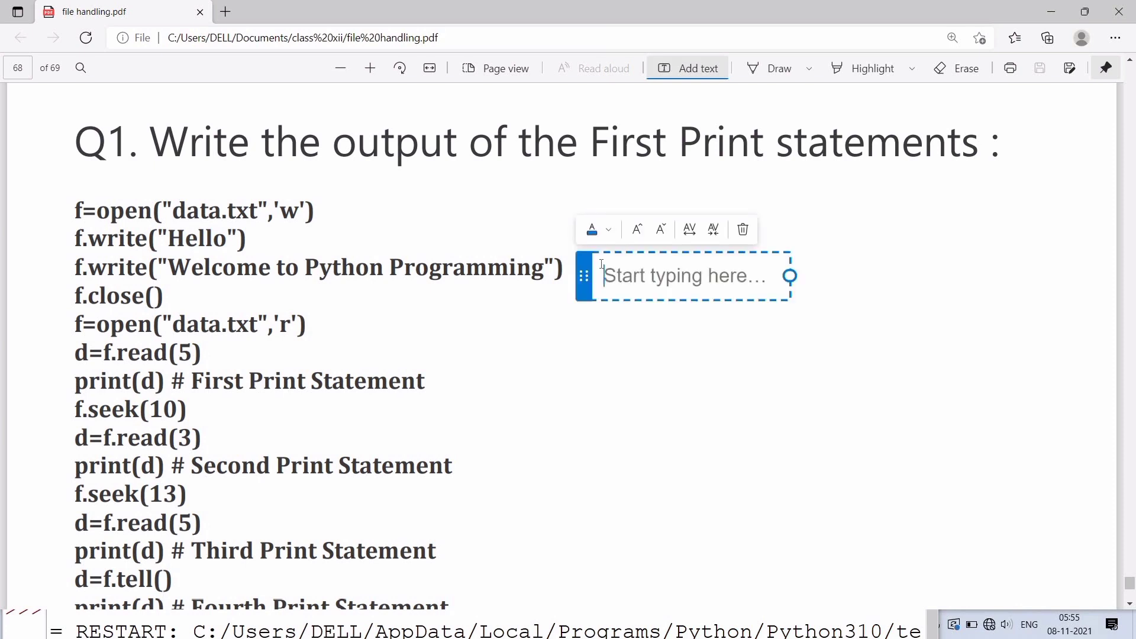
{"action": "type", "text": "Hello\""}
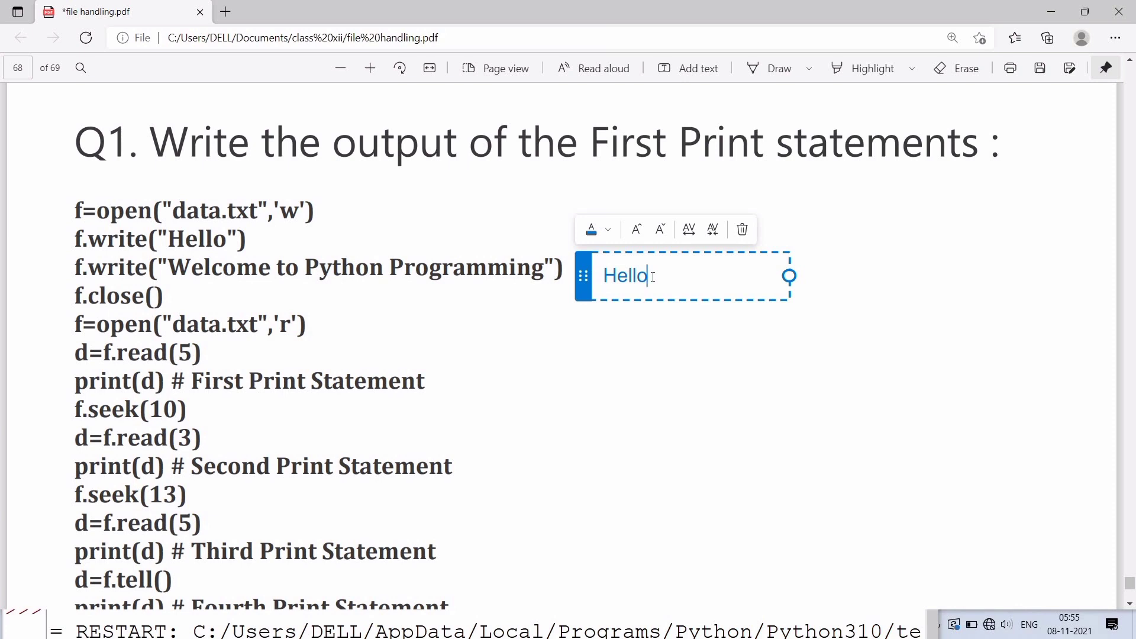
{"action": "type", "text": "Welcome to Python Programming"}
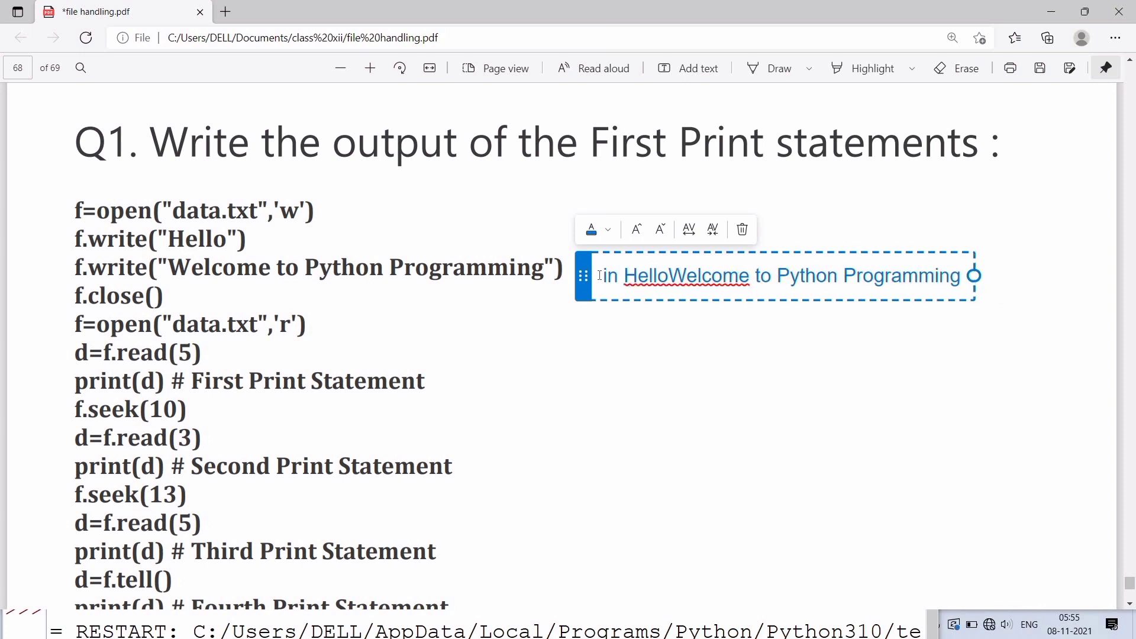
{"action": "type", "text": "data"}
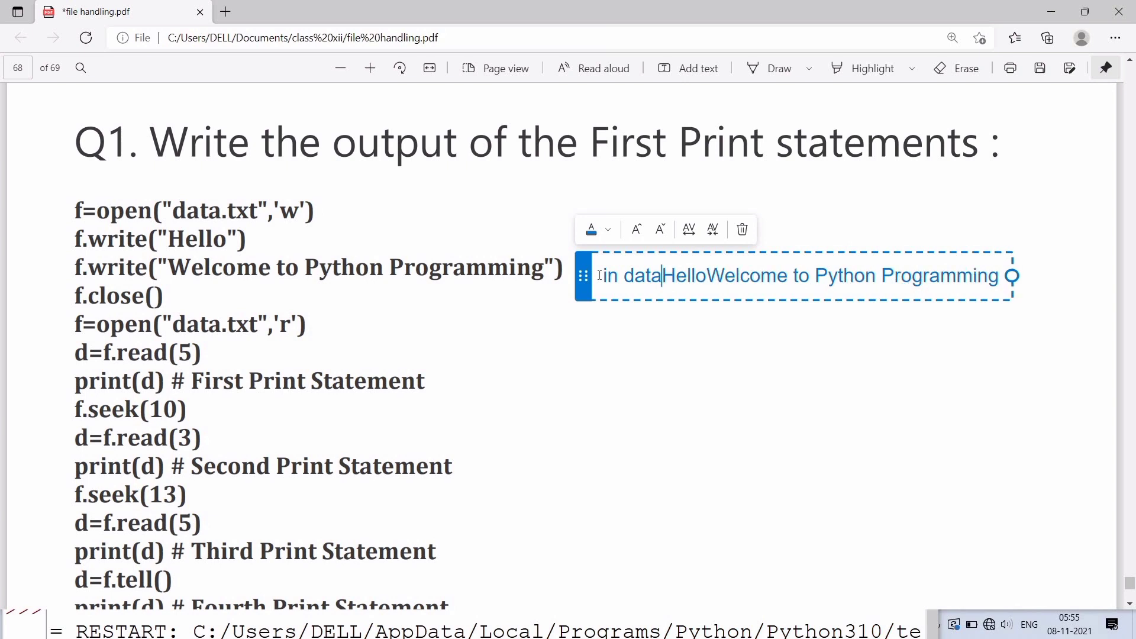
{"action": "type", "text": ".txt"}
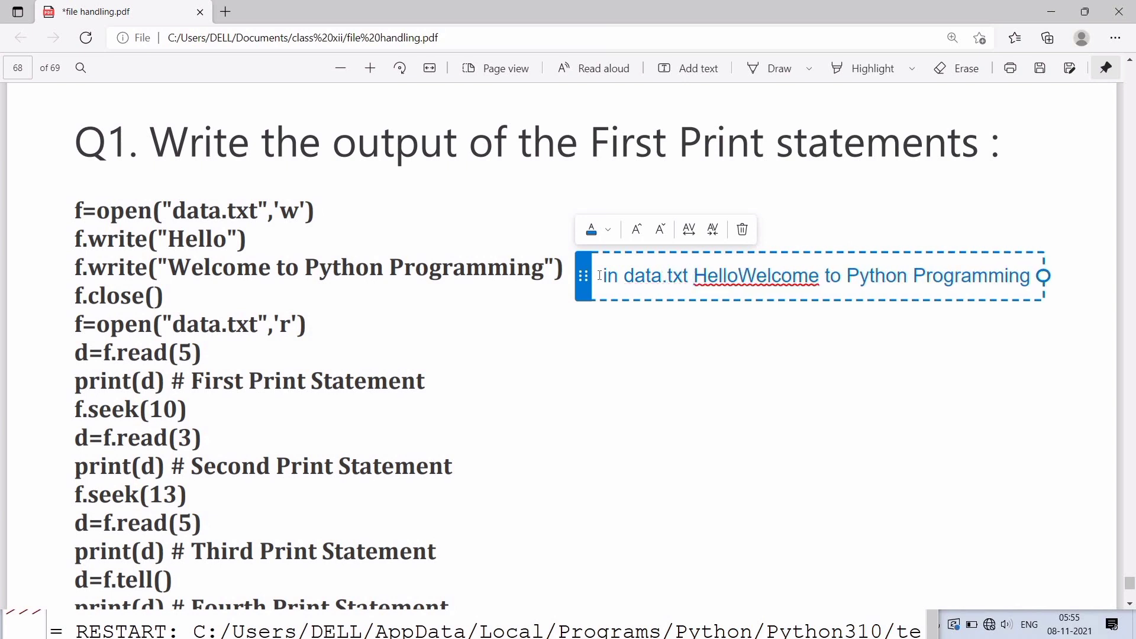
{"action": "type", "text": "-"}
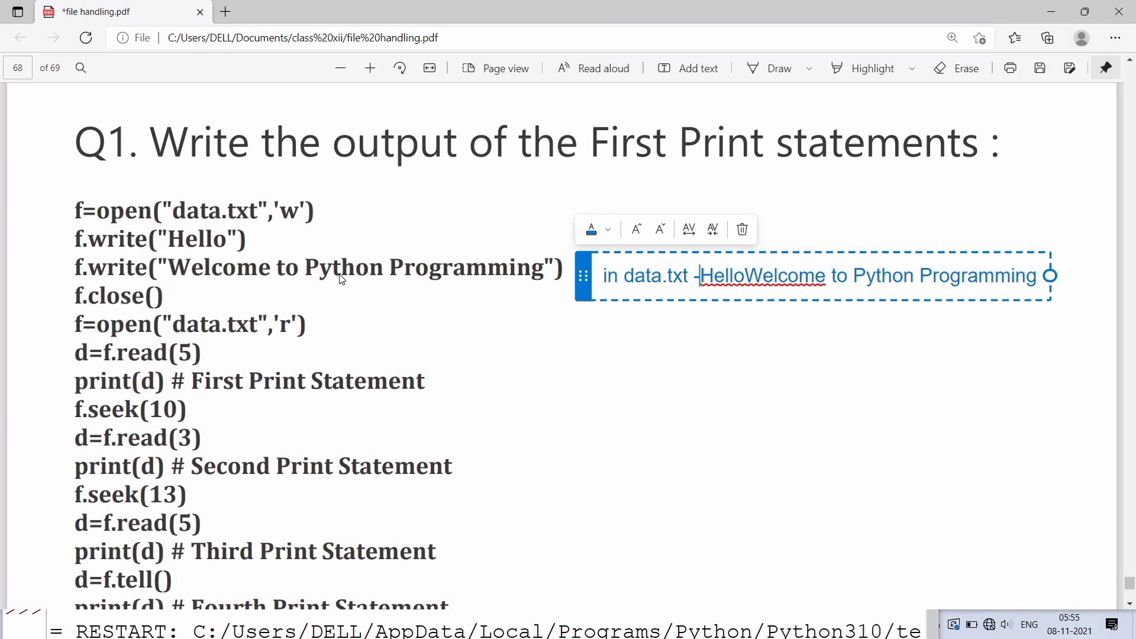
{"action": "mouse_move", "coordinate": [546, 300]}
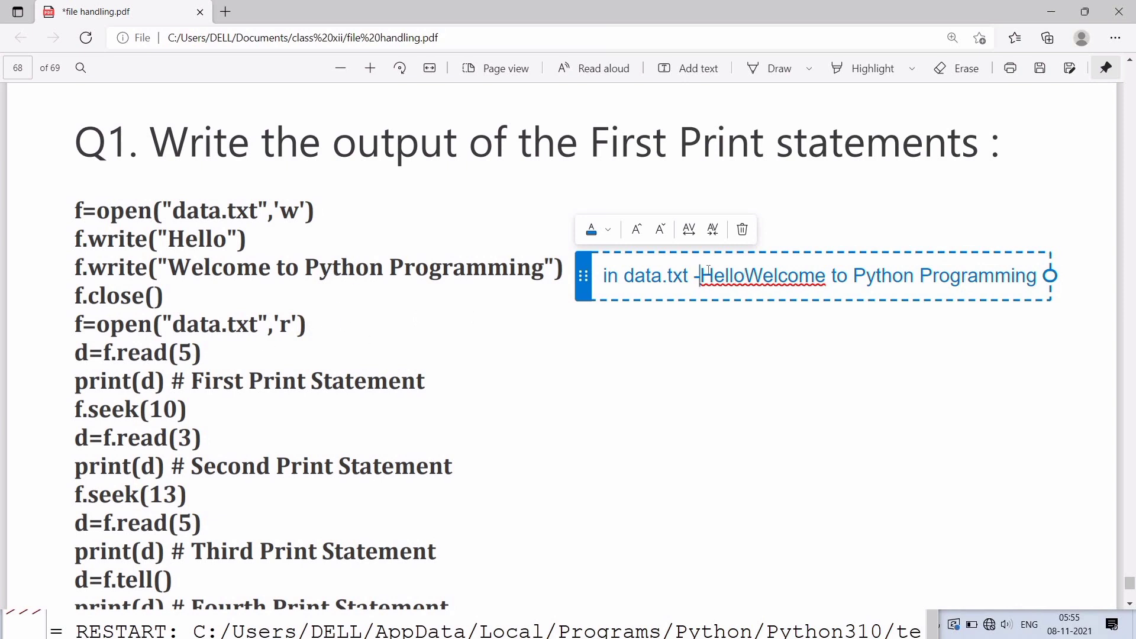
{"action": "double_click", "coordinate": [721, 275]}
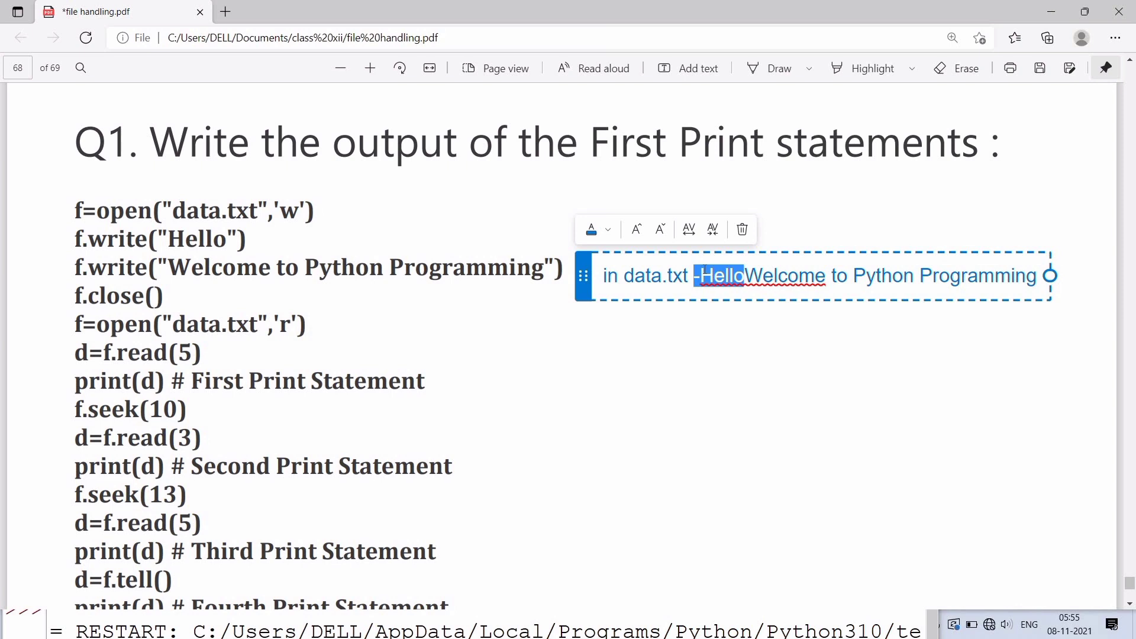
Place a note reading 'Hello' beside the First Print Statement line
{"action": "left_click", "coordinate": [686, 67]}
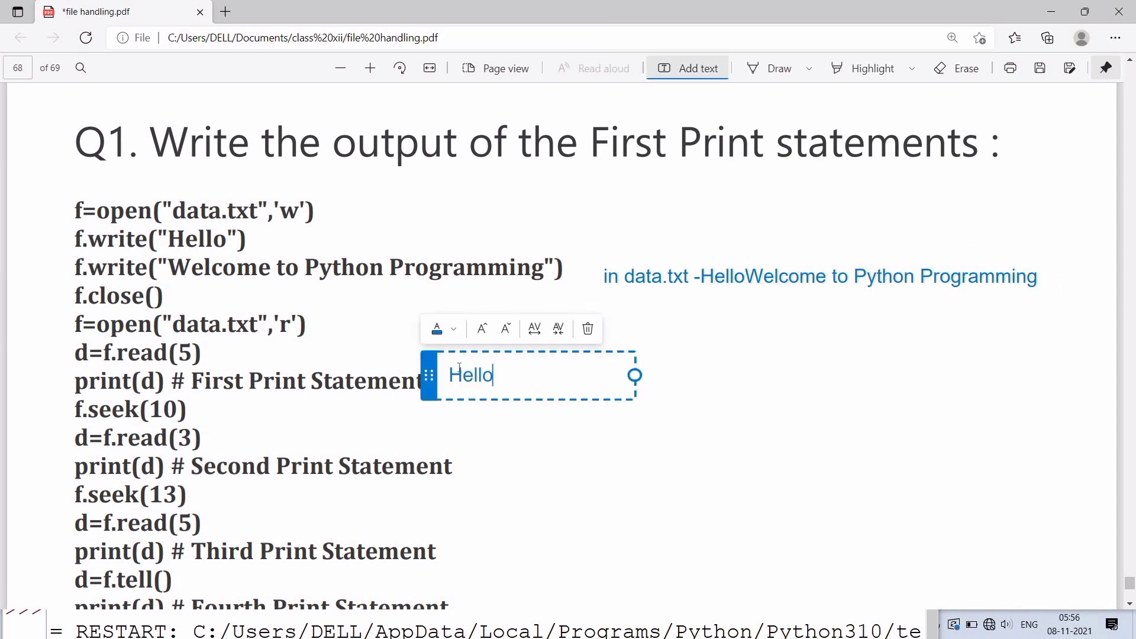
{"action": "mouse_move", "coordinate": [542, 376]}
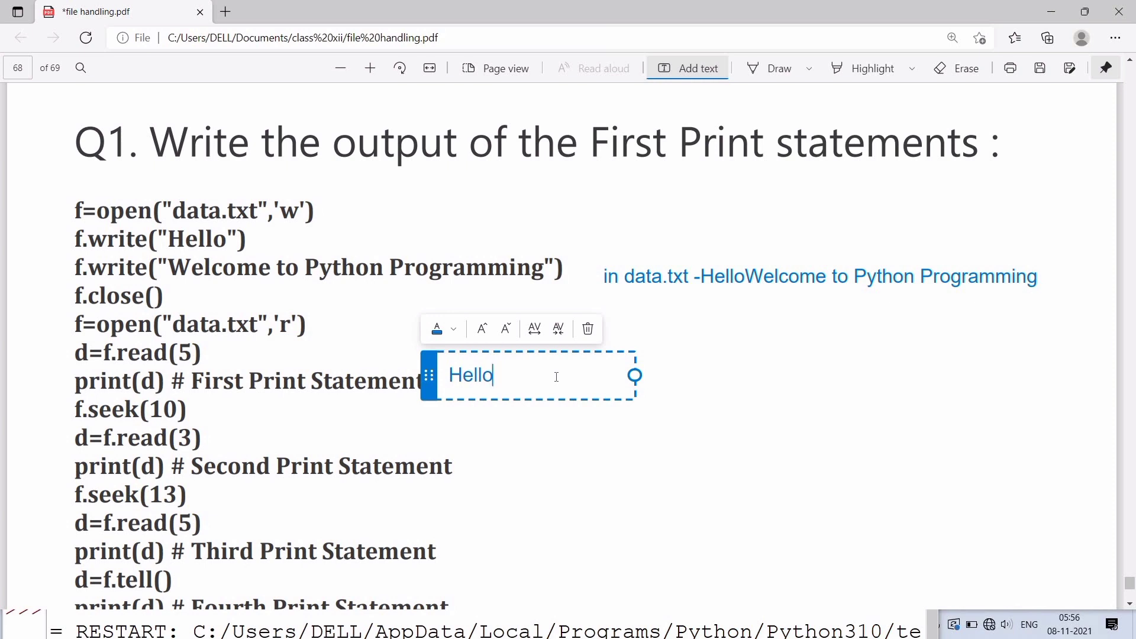
{"action": "mouse_move", "coordinate": [732, 277]}
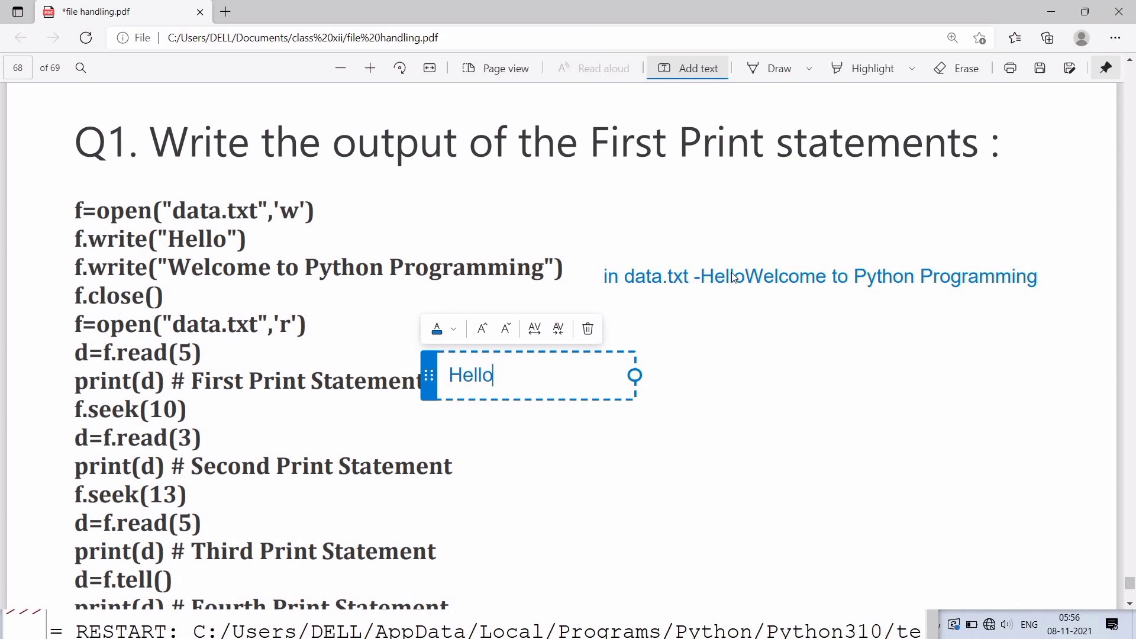
{"action": "mouse_move", "coordinate": [711, 284]}
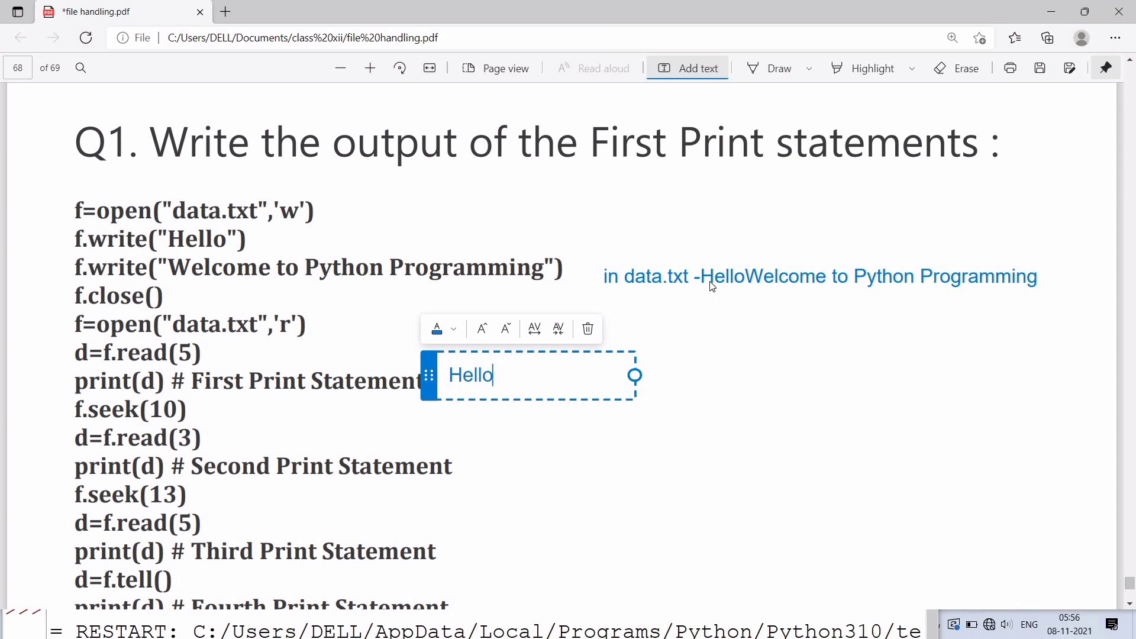
{"action": "mouse_move", "coordinate": [738, 283]}
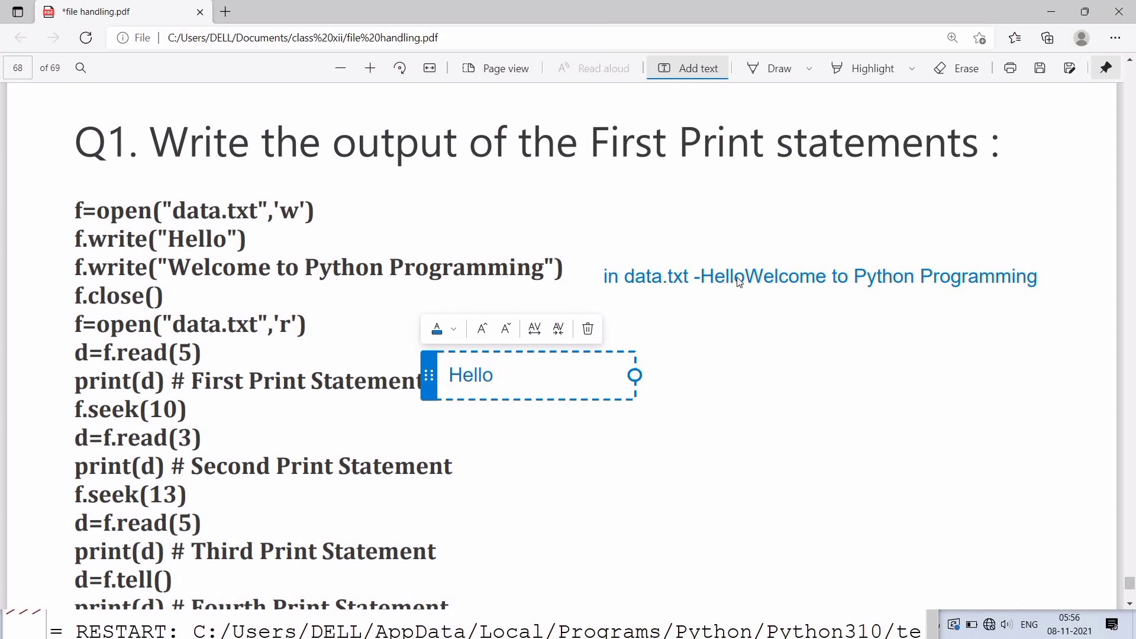
{"action": "mouse_move", "coordinate": [781, 280]}
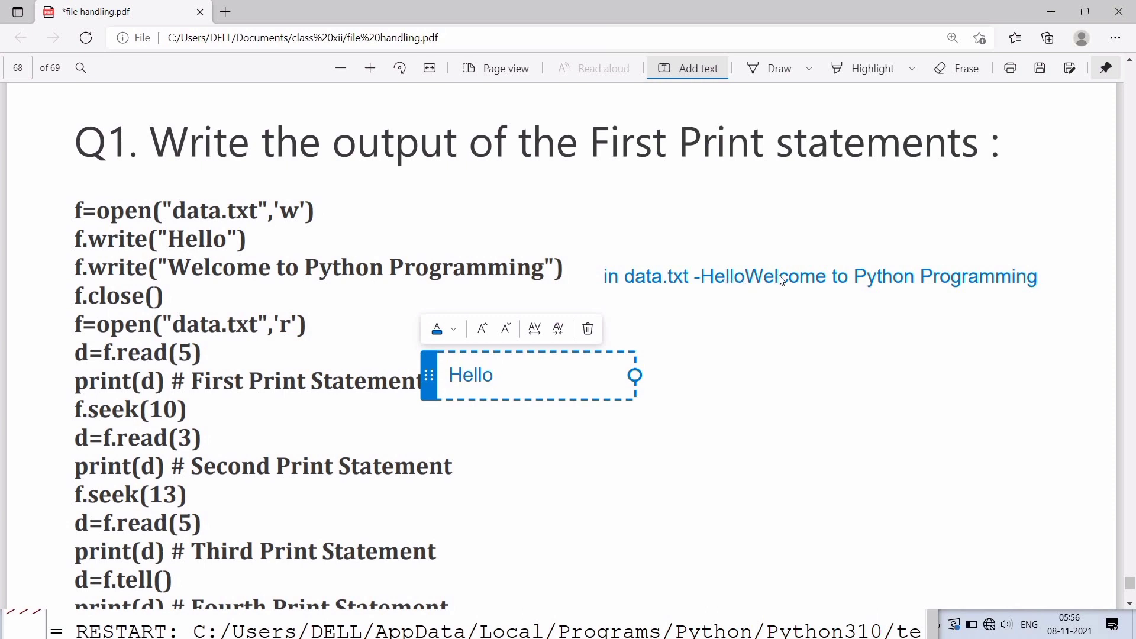
{"action": "mouse_move", "coordinate": [806, 283]}
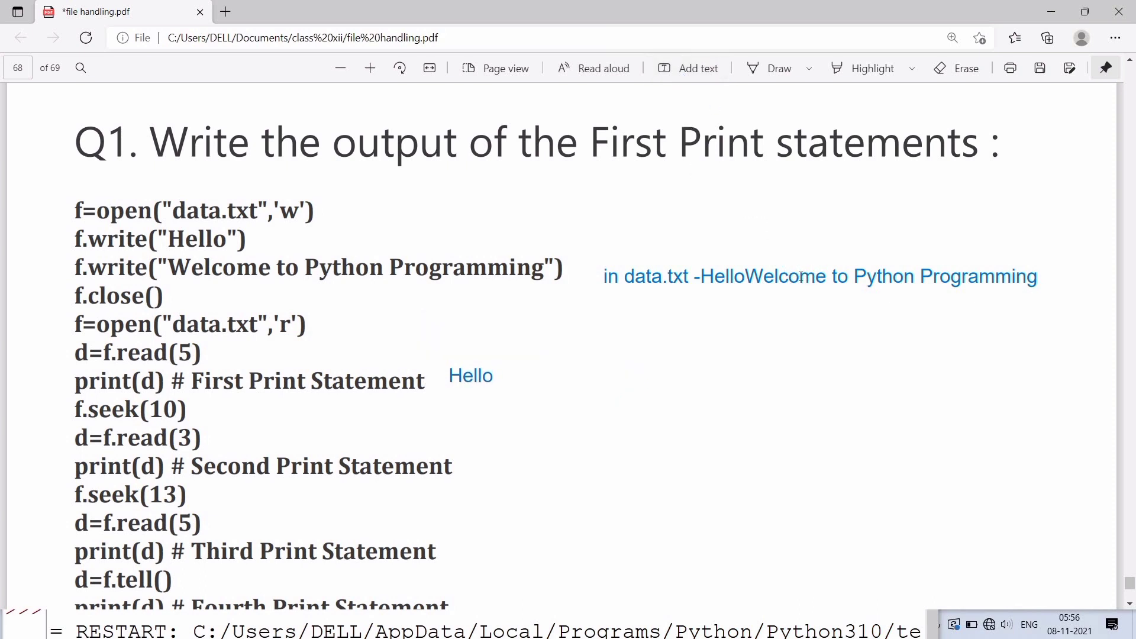
Add a 'me' note beside the Second Print Statement and finish editing the first note
{"action": "type", "text": "me"}
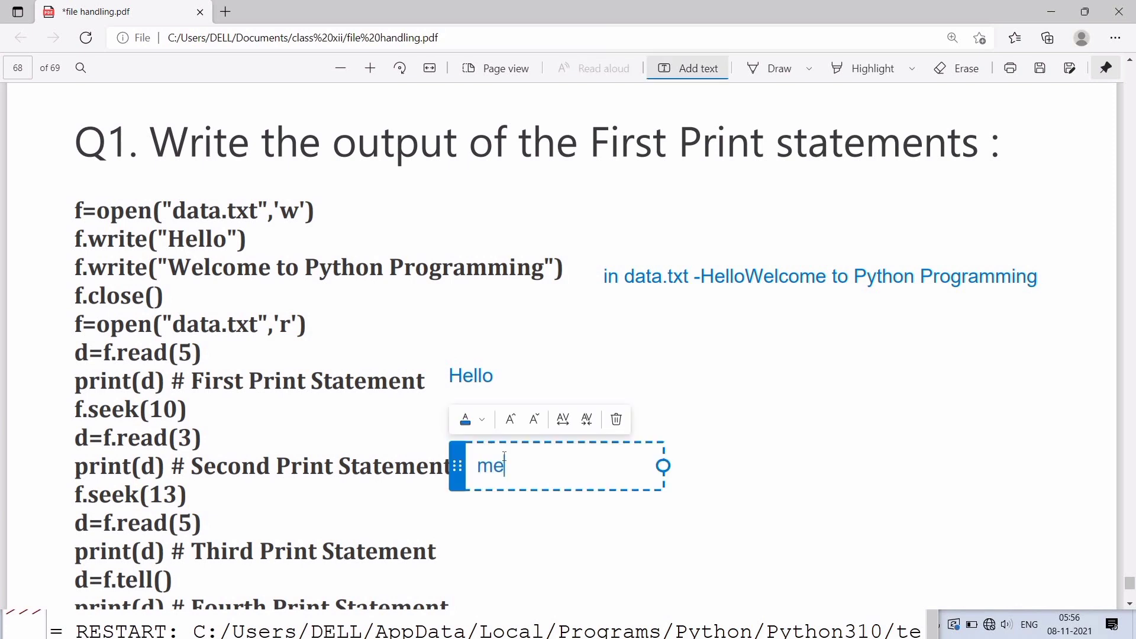
{"action": "mouse_move", "coordinate": [632, 280]}
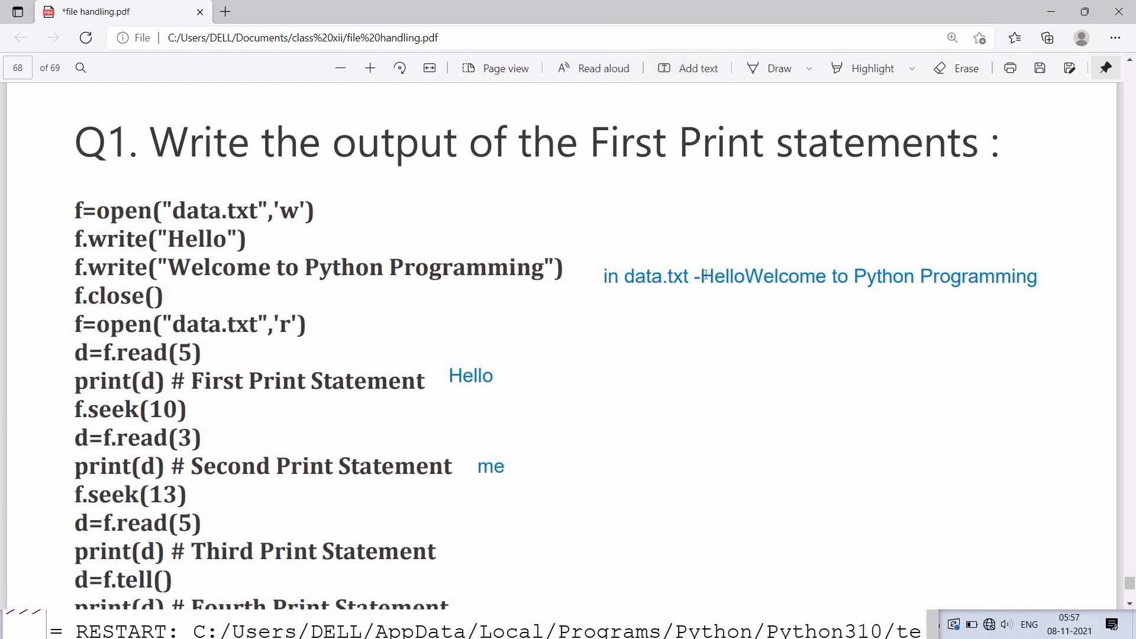
{"action": "left_click", "coordinate": [818, 277]}
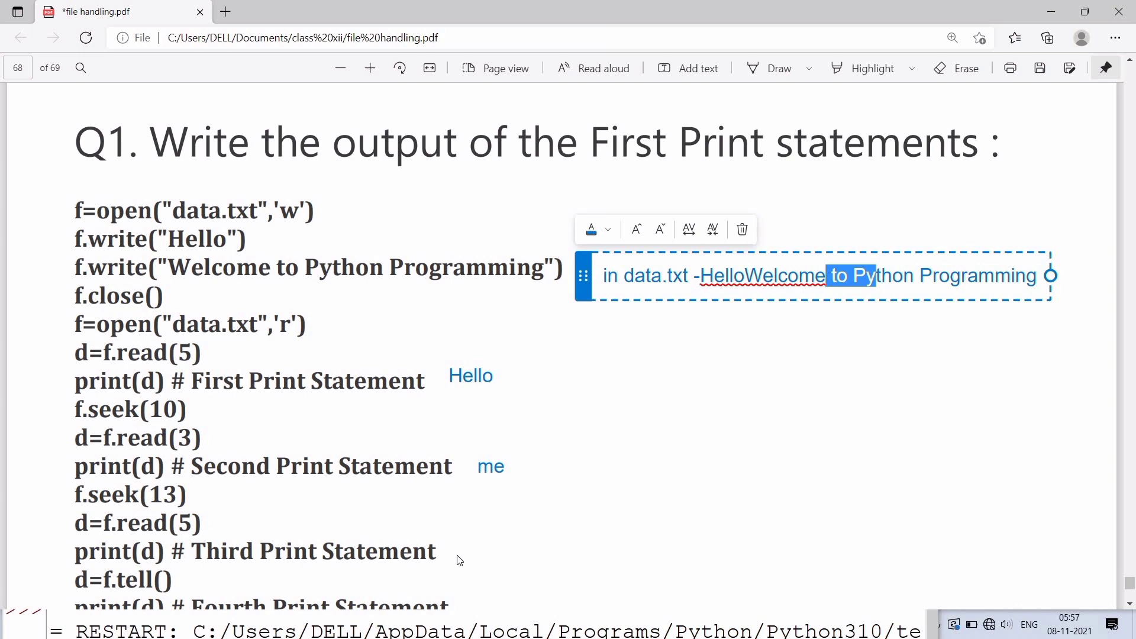
{"action": "left_click", "coordinate": [646, 294]}
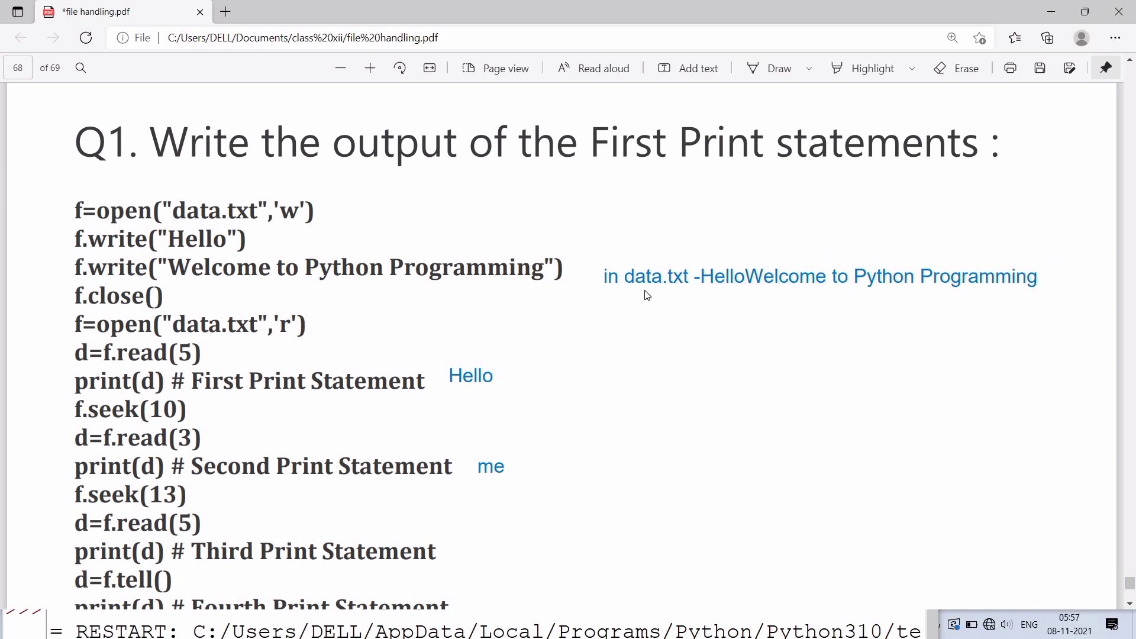
{"action": "left_click", "coordinate": [697, 67]}
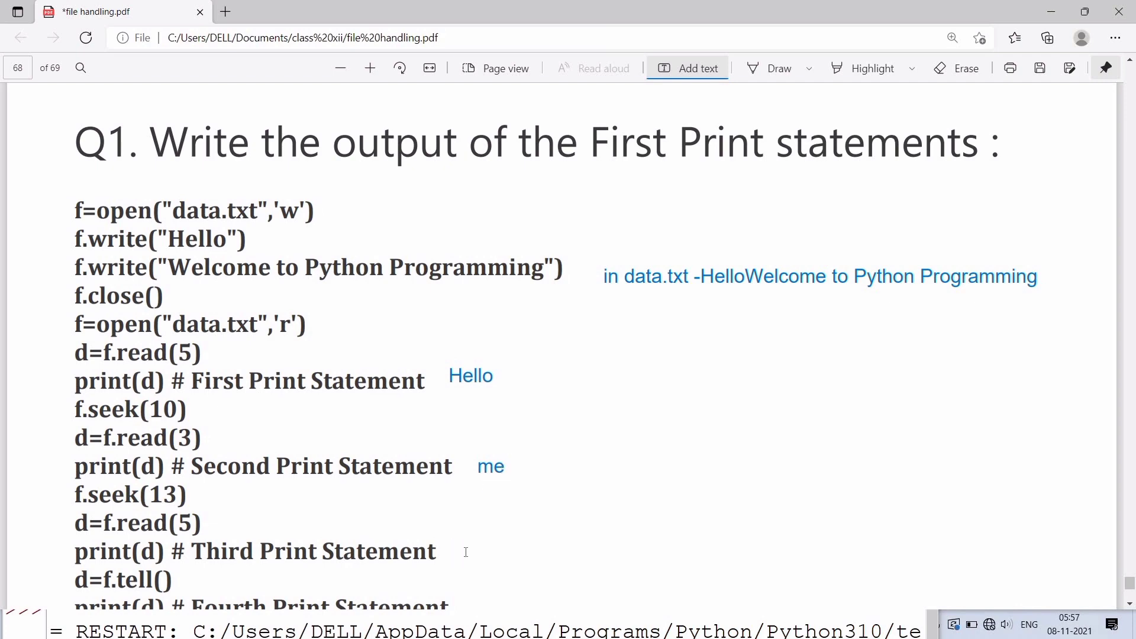
Add a 'to Py' note beside the Third Print Statement line
{"action": "left_click", "coordinate": [471, 551]}
{"action": "type", "text": "to Py"}
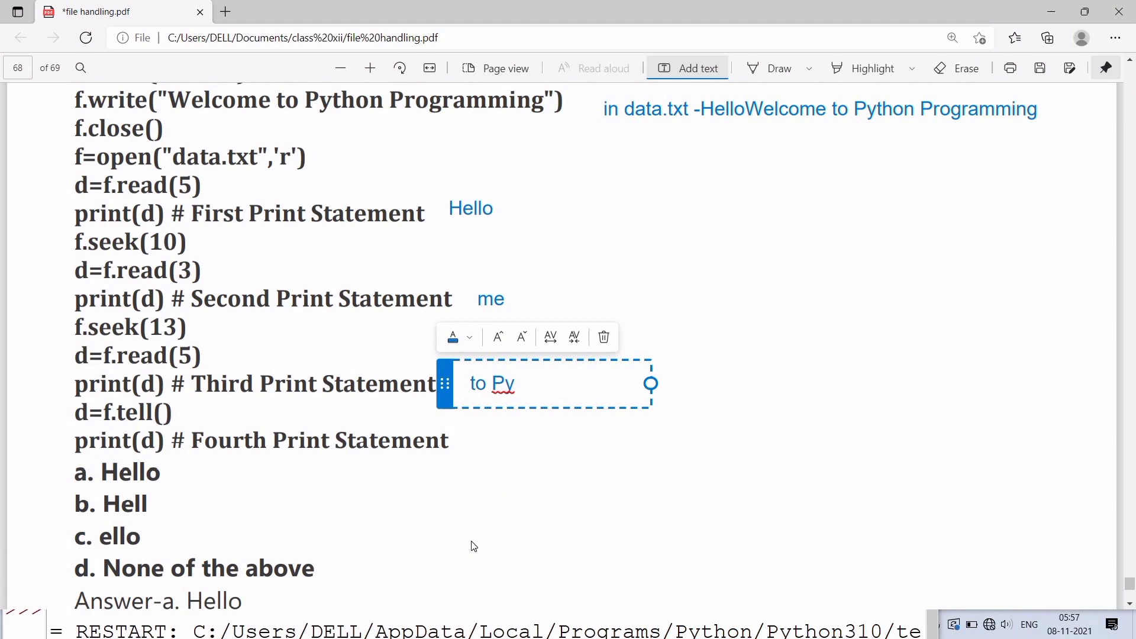
{"action": "mouse_move", "coordinate": [854, 136]}
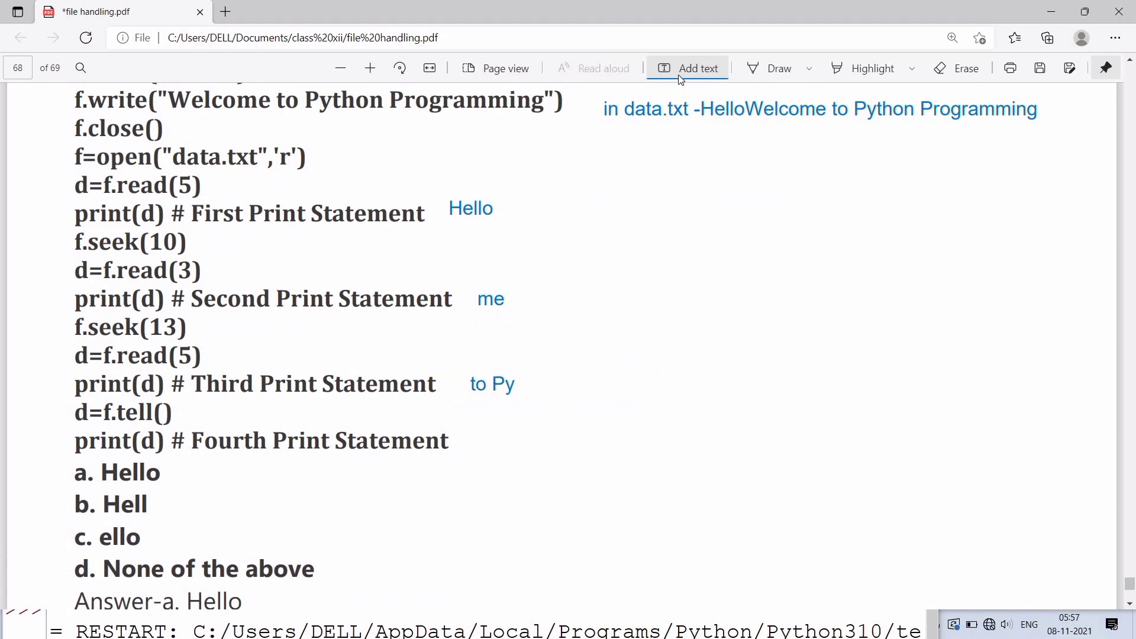
{"action": "left_click", "coordinate": [819, 109]}
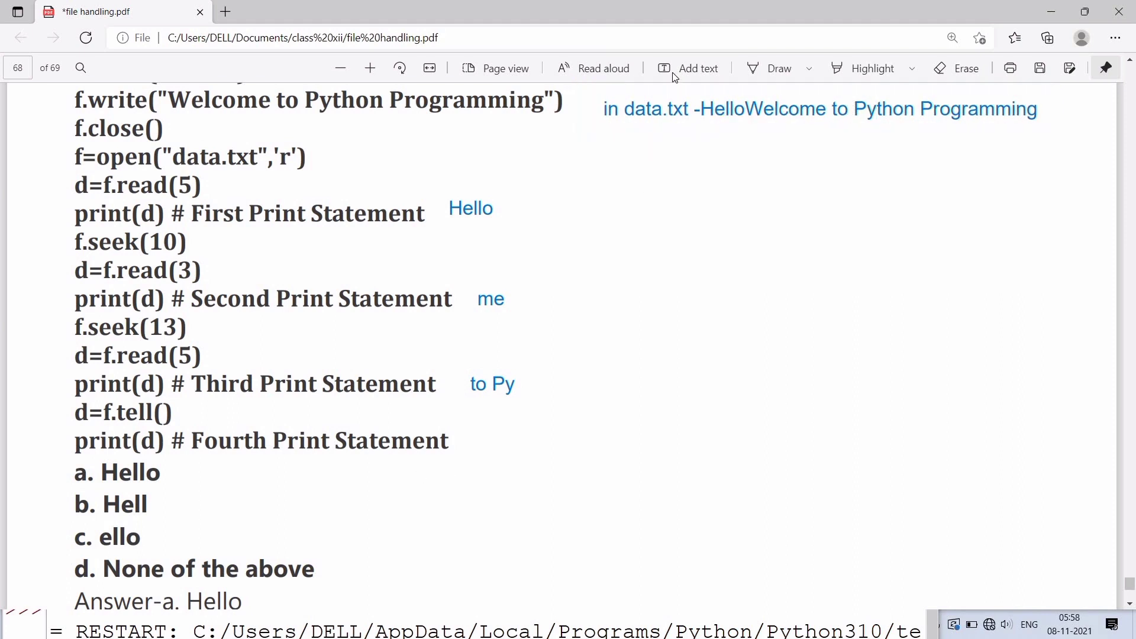
Write 18 as a text note beside the Fourth Print Statement line
{"action": "left_click", "coordinate": [695, 67]}
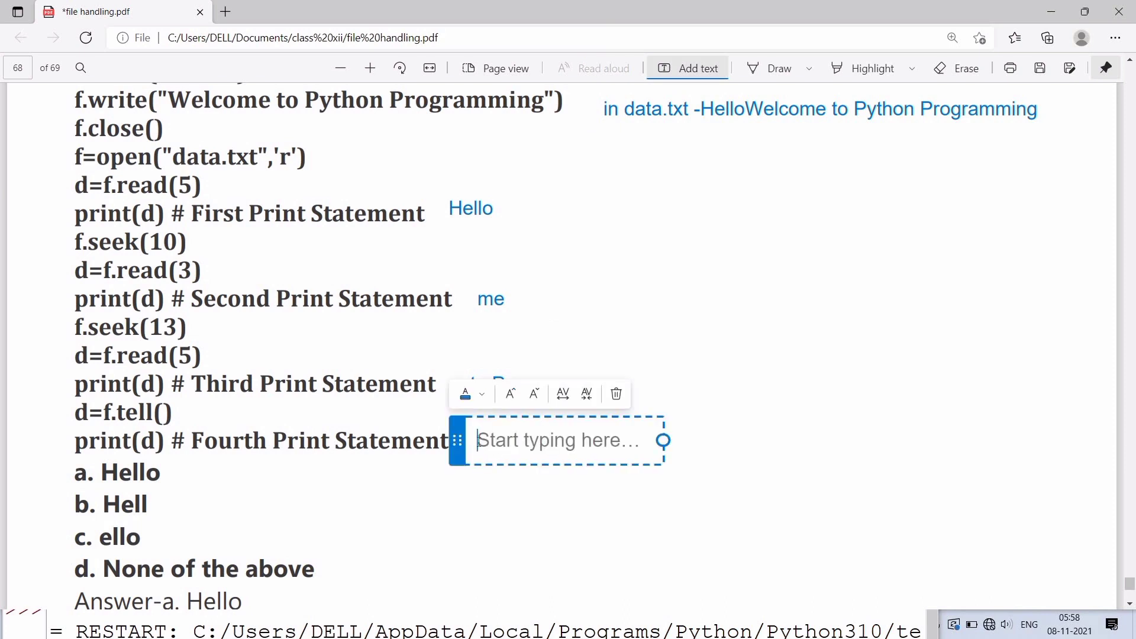
{"action": "type", "text": "18"}
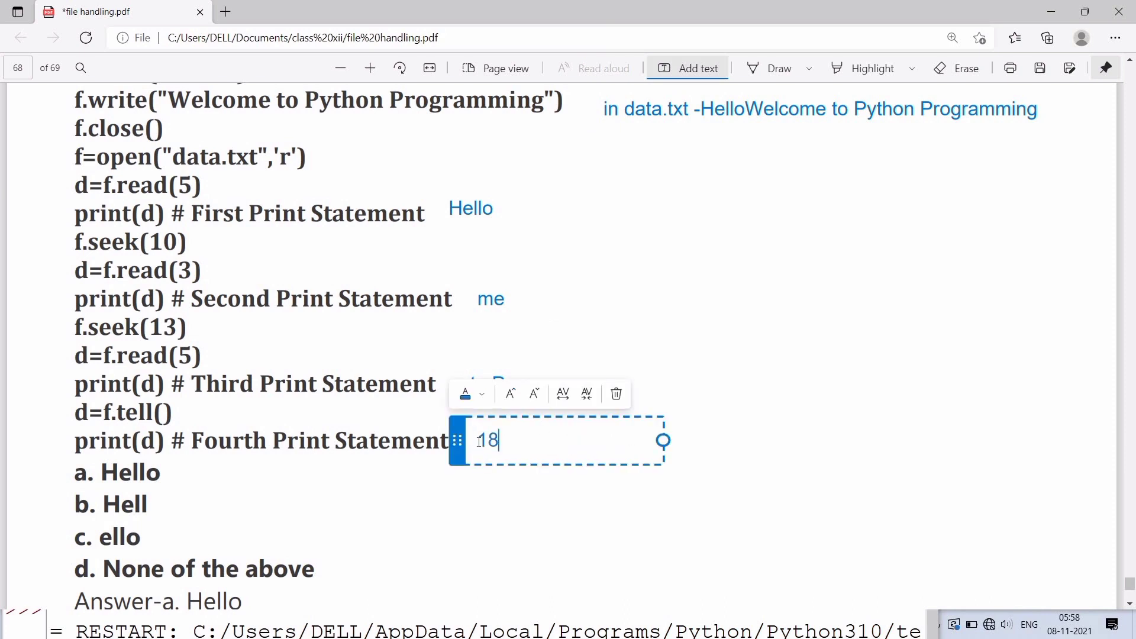
{"action": "scroll", "scroll_direction": "down", "scroll_amount": 3}
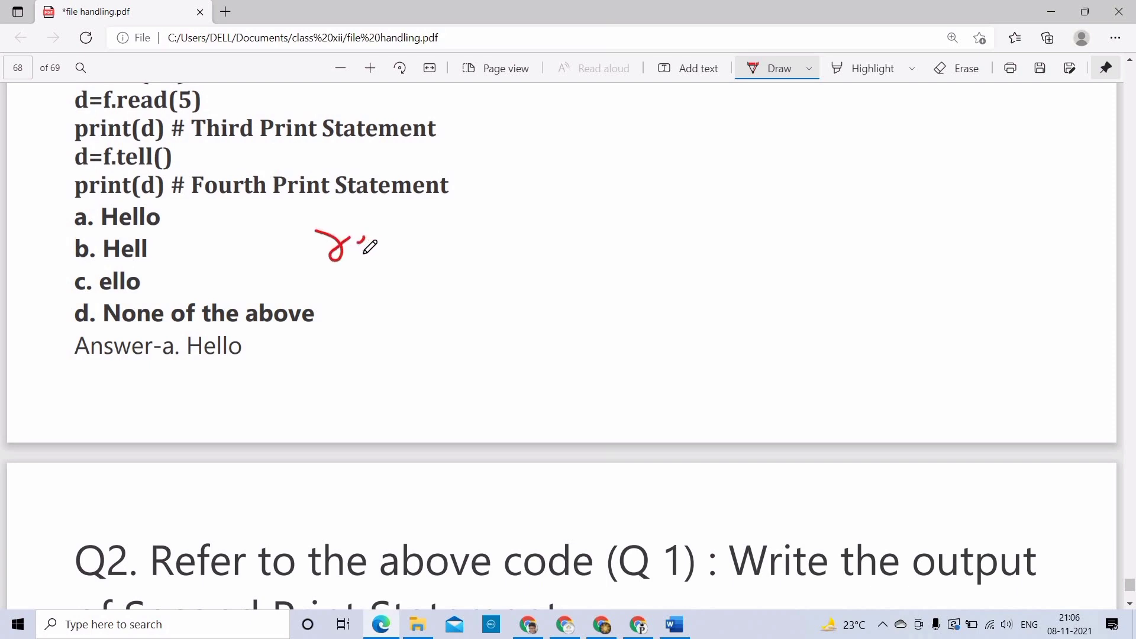
Handwrite 'redd (5)' in red ink beside the Q1 answer options
{"action": "left_click_drag", "start_coordinate": [341, 246], "coordinate": [384, 243]}
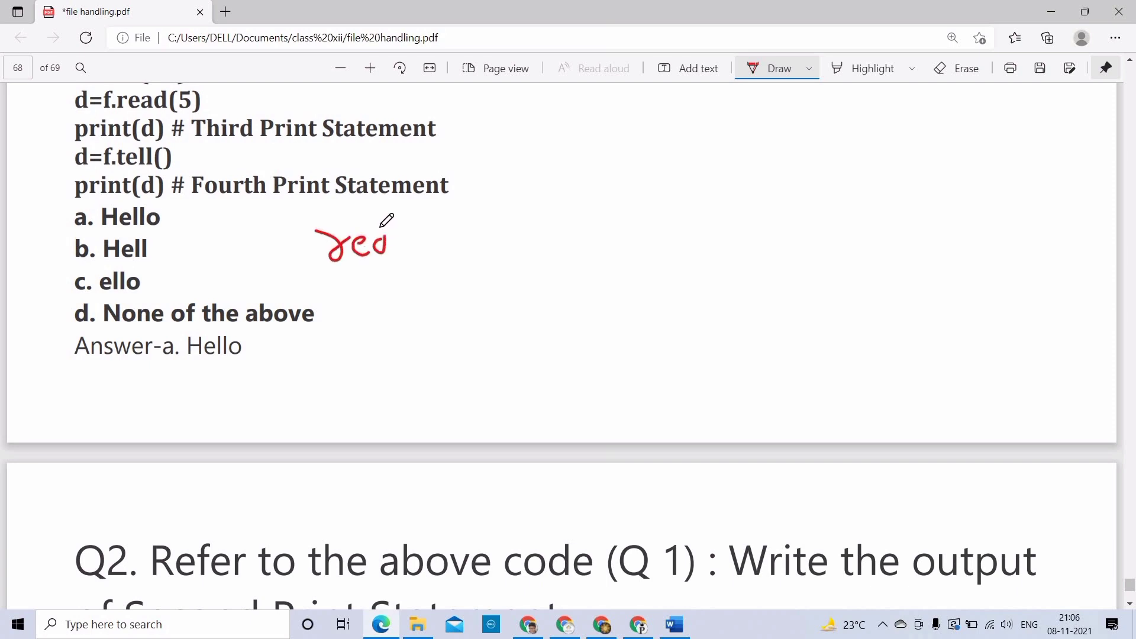
{"action": "left_click_drag", "start_coordinate": [377, 246], "coordinate": [391, 257]}
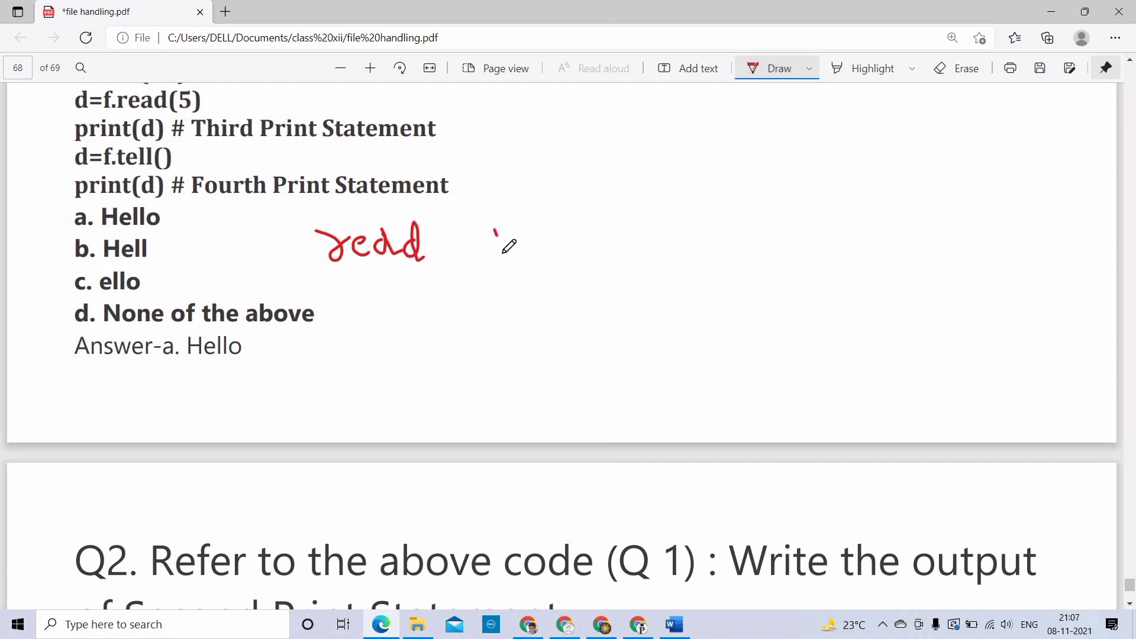
{"action": "left_click_drag", "start_coordinate": [500, 228], "coordinate": [522, 261]}
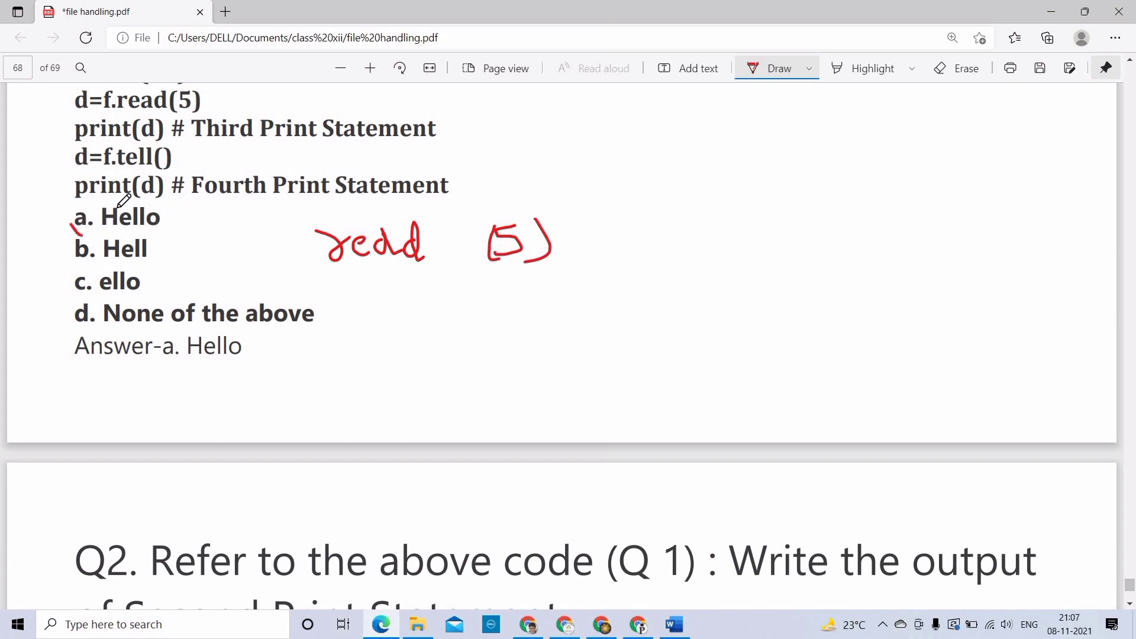
Underline 'Second Print' in Q2 and mark answers through Q4 in red ink
{"action": "scroll", "scroll_direction": "down", "scroll_amount": 3}
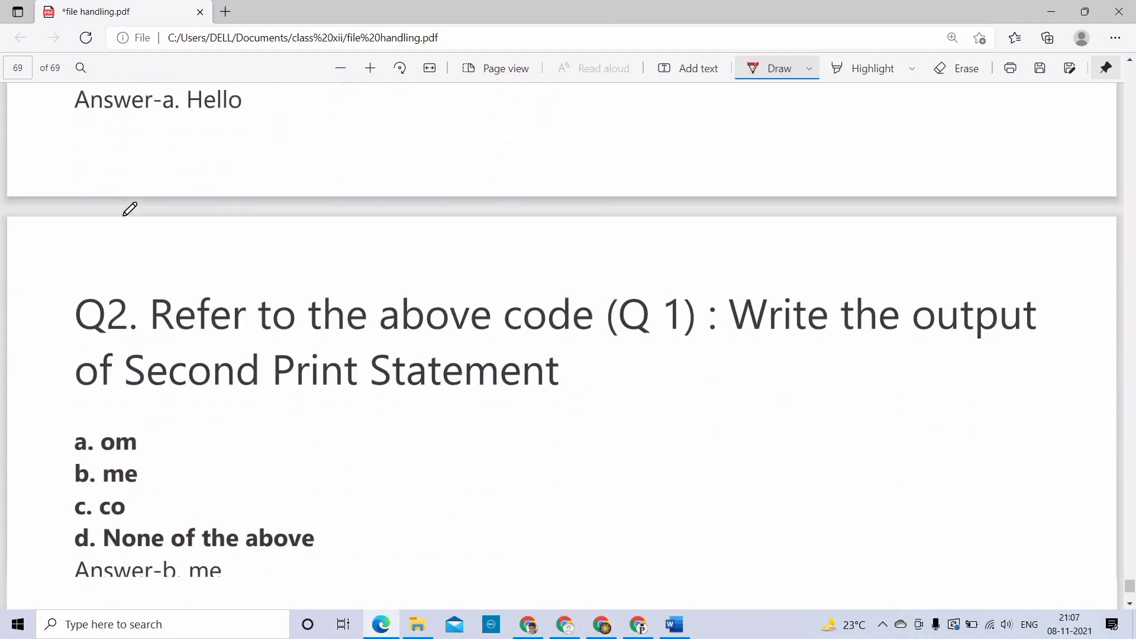
{"action": "scroll", "scroll_direction": "down", "scroll_amount": 3}
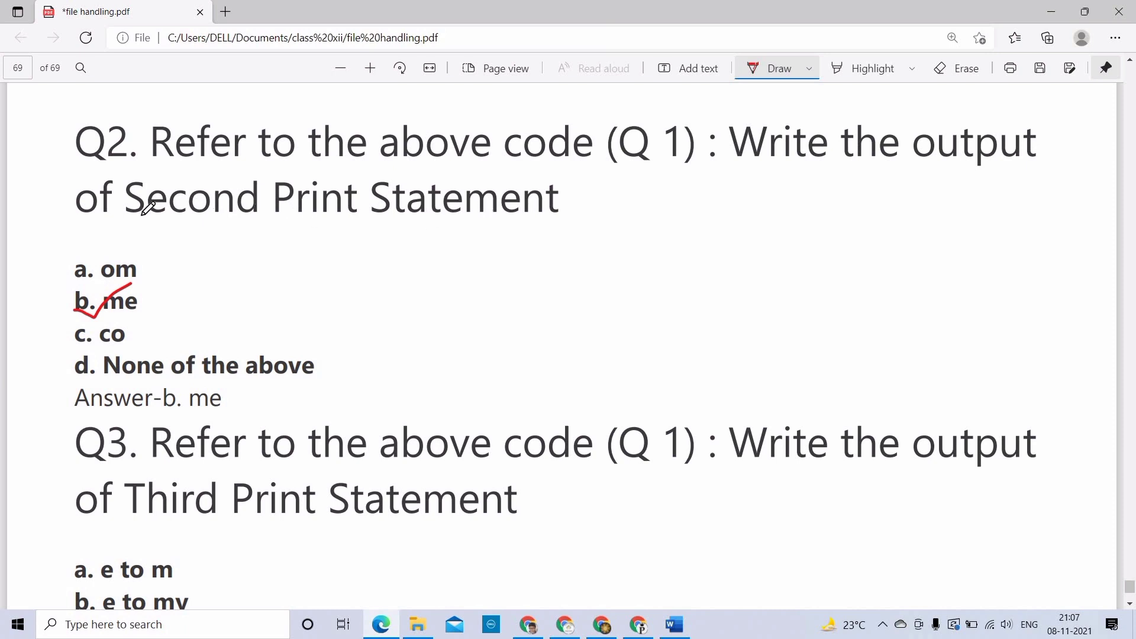
{"action": "left_click_drag", "start_coordinate": [138, 221], "coordinate": [351, 218]}
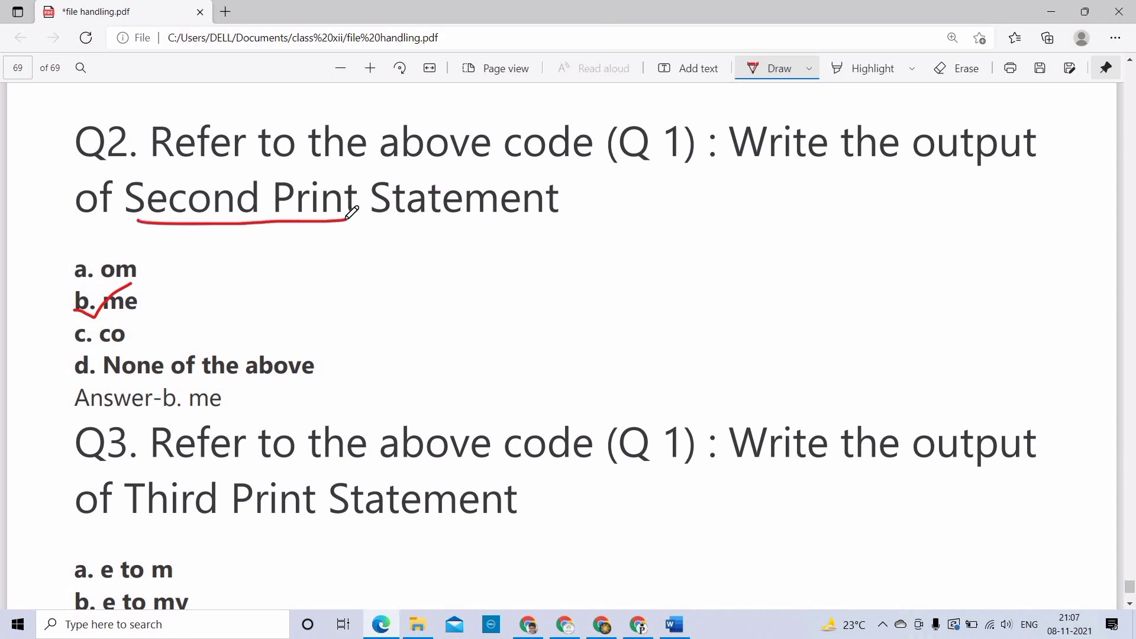
{"action": "scroll", "scroll_direction": "down", "scroll_amount": 3}
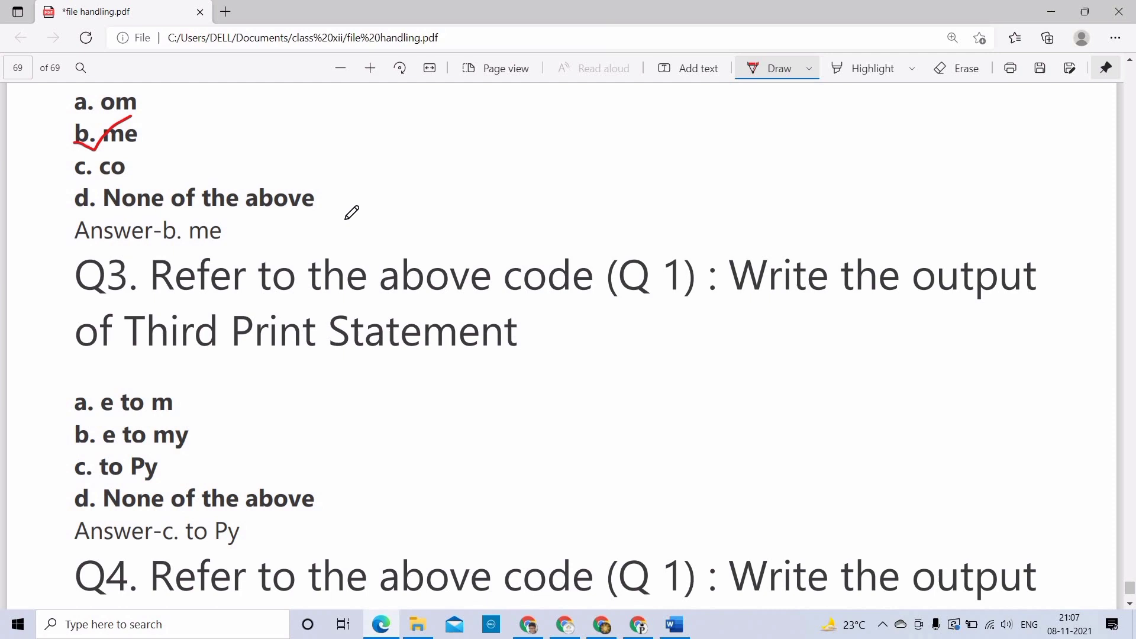
{"action": "scroll", "scroll_direction": "down", "scroll_amount": 3}
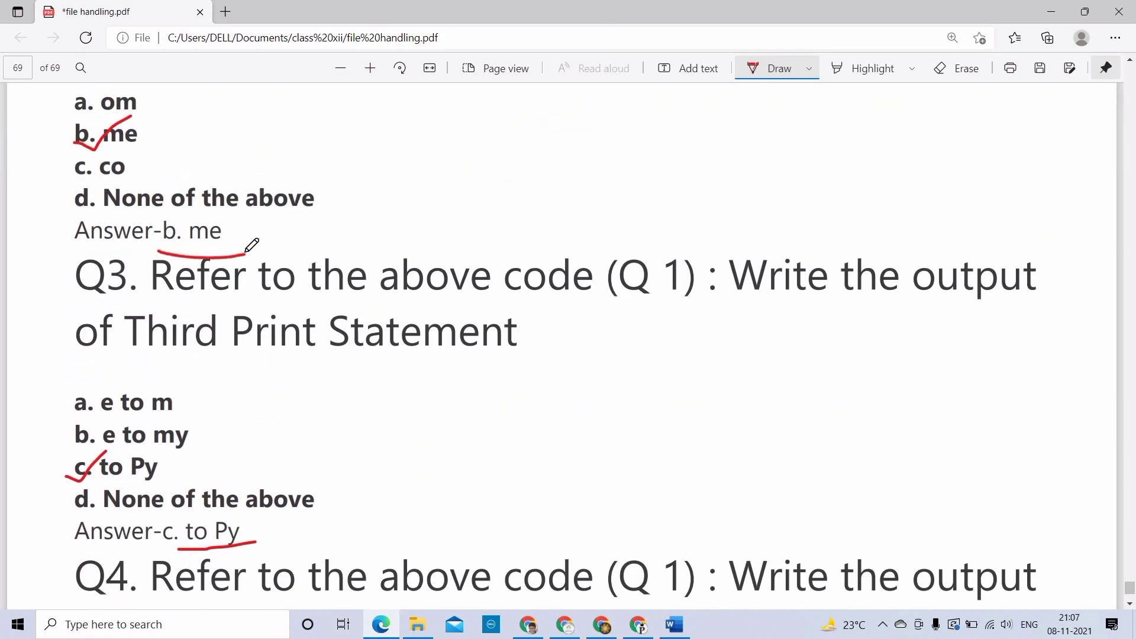
{"action": "scroll", "scroll_direction": "up", "scroll_amount": 3}
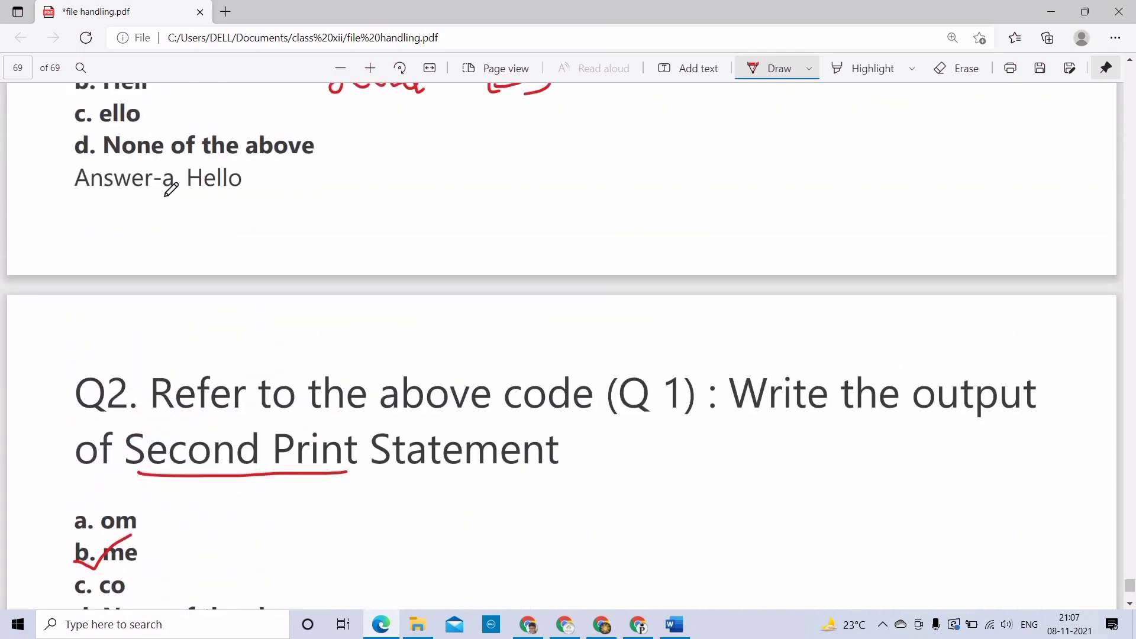
{"action": "scroll", "scroll_direction": "down", "scroll_amount": 3}
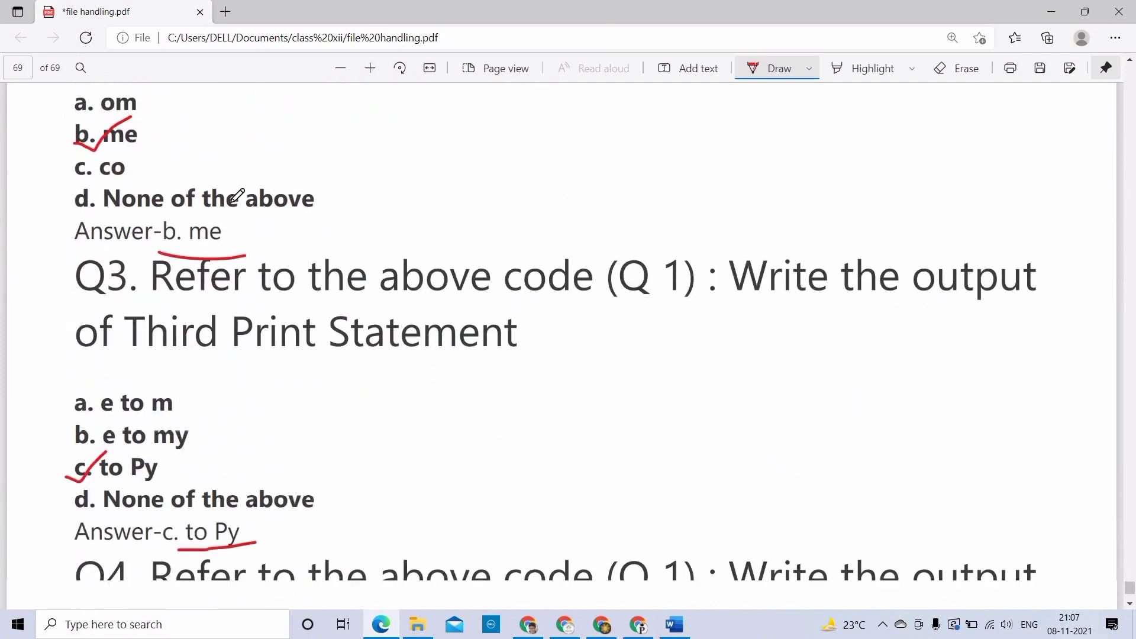
{"action": "scroll", "scroll_direction": "down", "scroll_amount": 3}
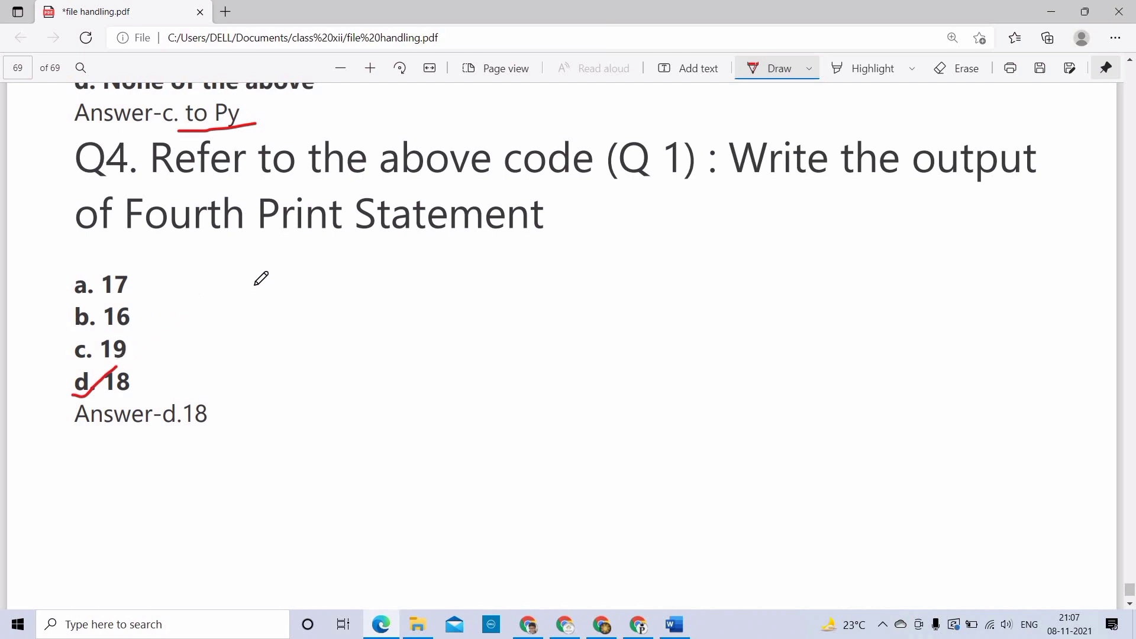
{"action": "mouse_move", "coordinate": [258, 275]}
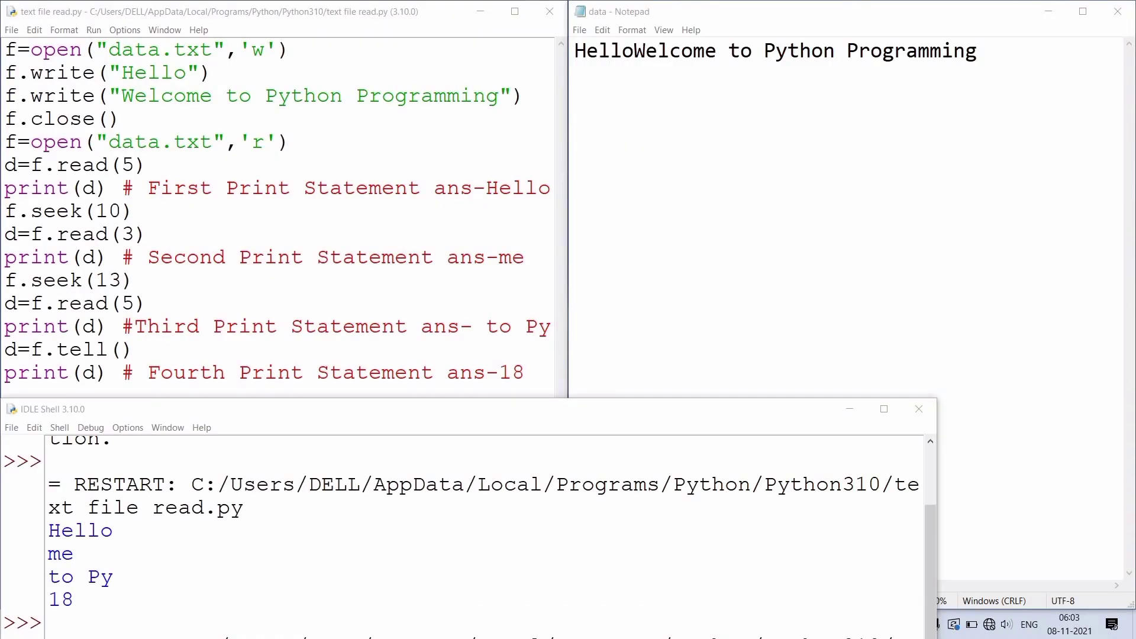
{"action": "mouse_move", "coordinate": [29, 587]}
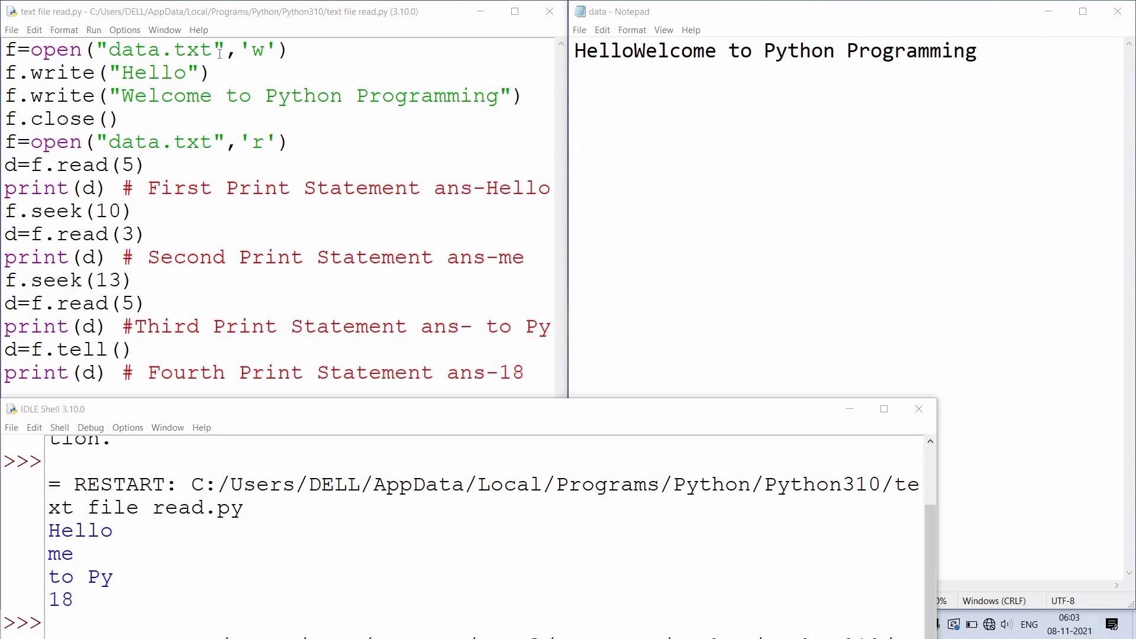
{"action": "mouse_move", "coordinate": [565, 51]}
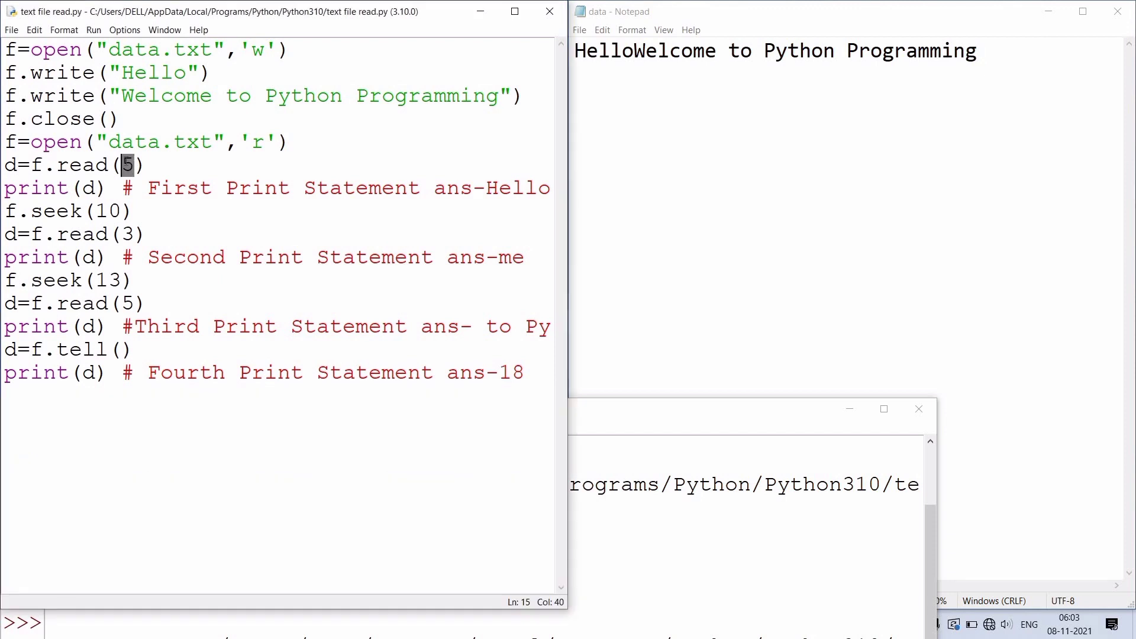
{"action": "key", "text": "F5"}
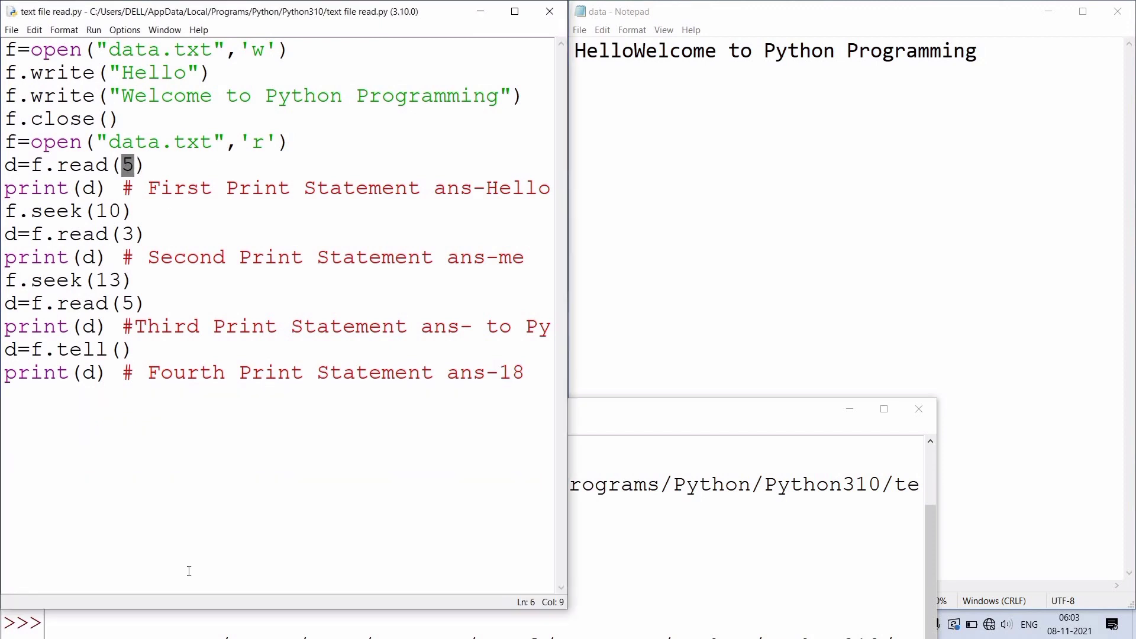
{"action": "mouse_move", "coordinate": [260, 610]}
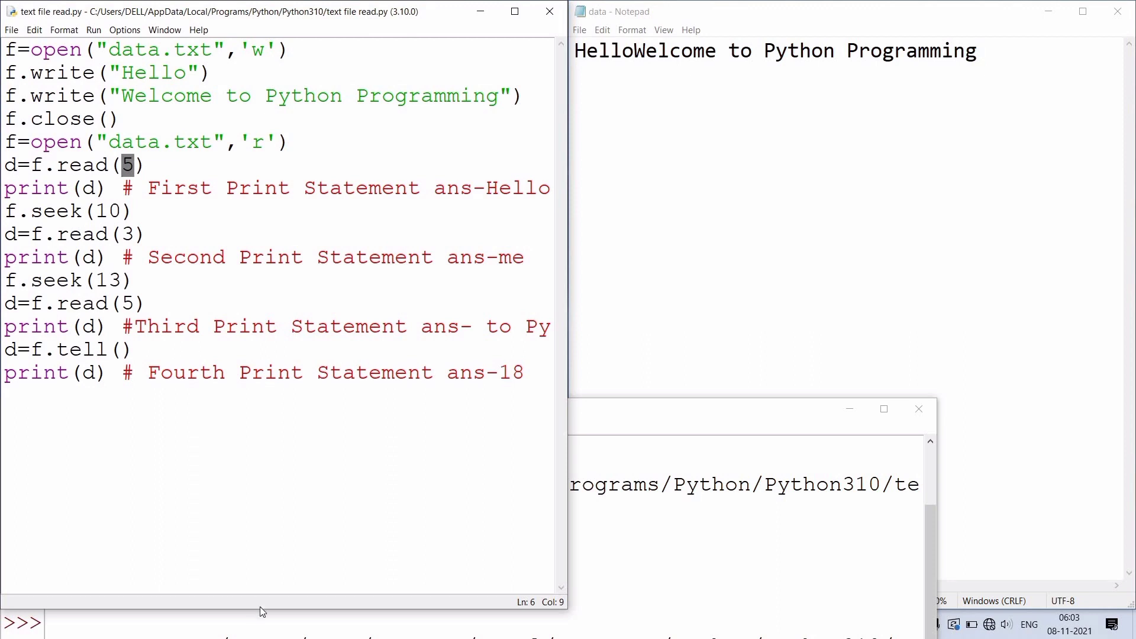
{"action": "mouse_move", "coordinate": [274, 501]}
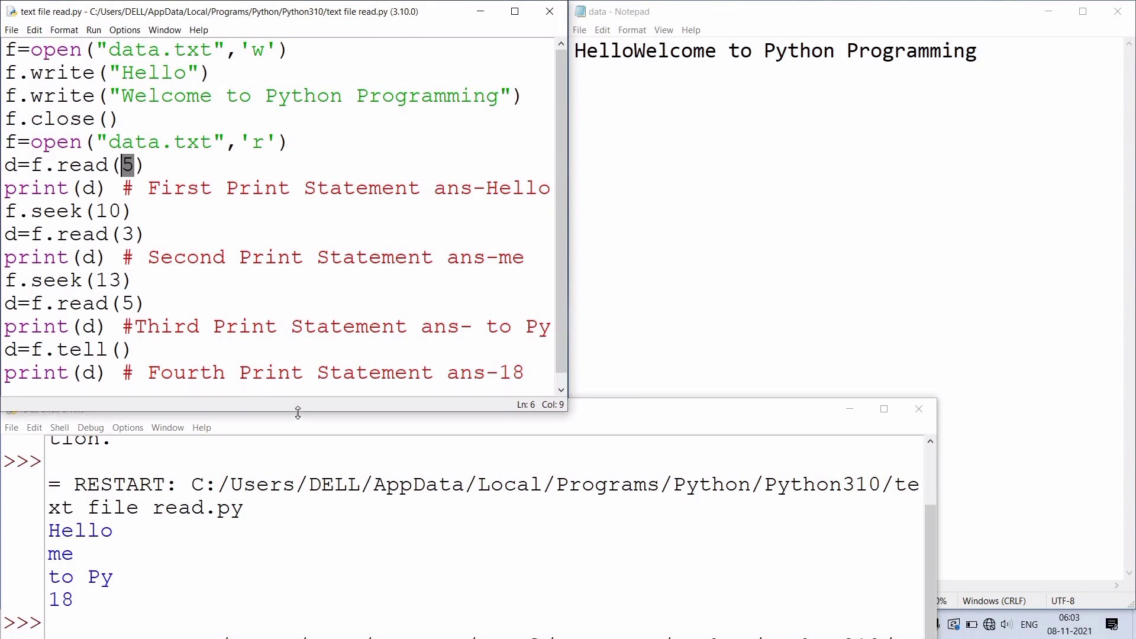
{"action": "mouse_move", "coordinate": [665, 204]}
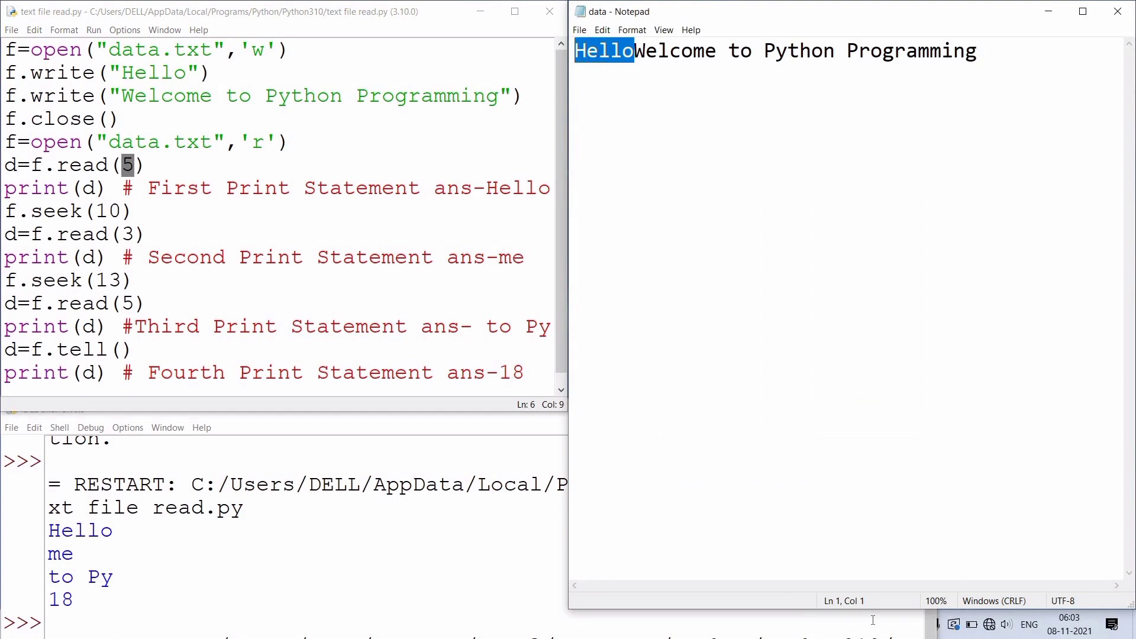
{"action": "mouse_move", "coordinate": [739, 593]}
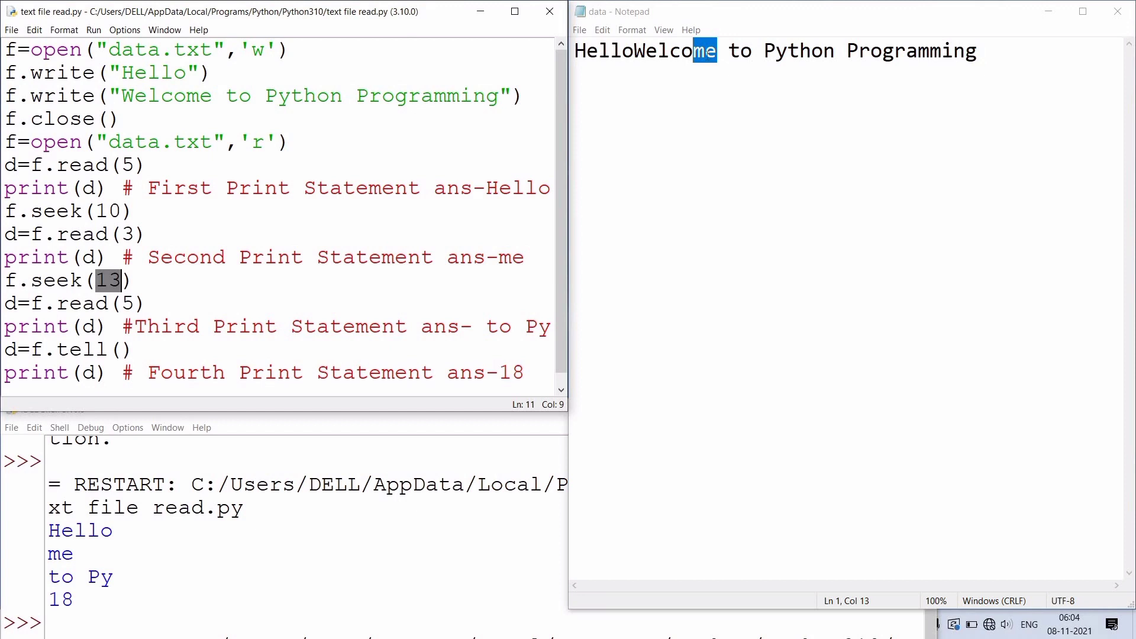
{"action": "left_click", "coordinate": [717, 51]}
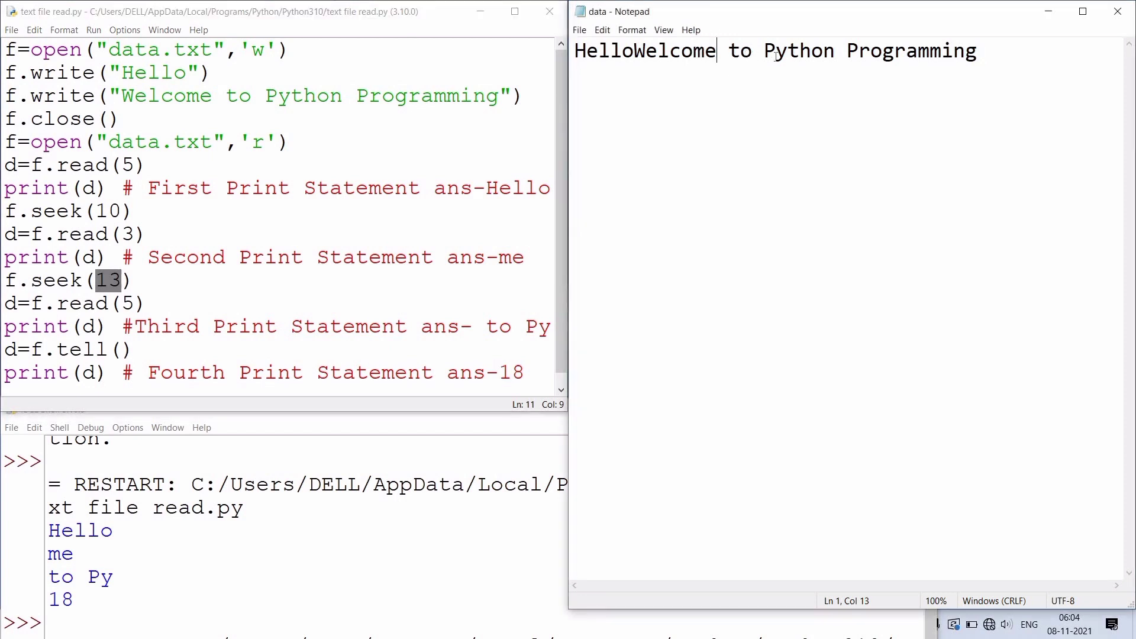
{"action": "left_click_drag", "start_coordinate": [718, 51], "coordinate": [786, 51]}
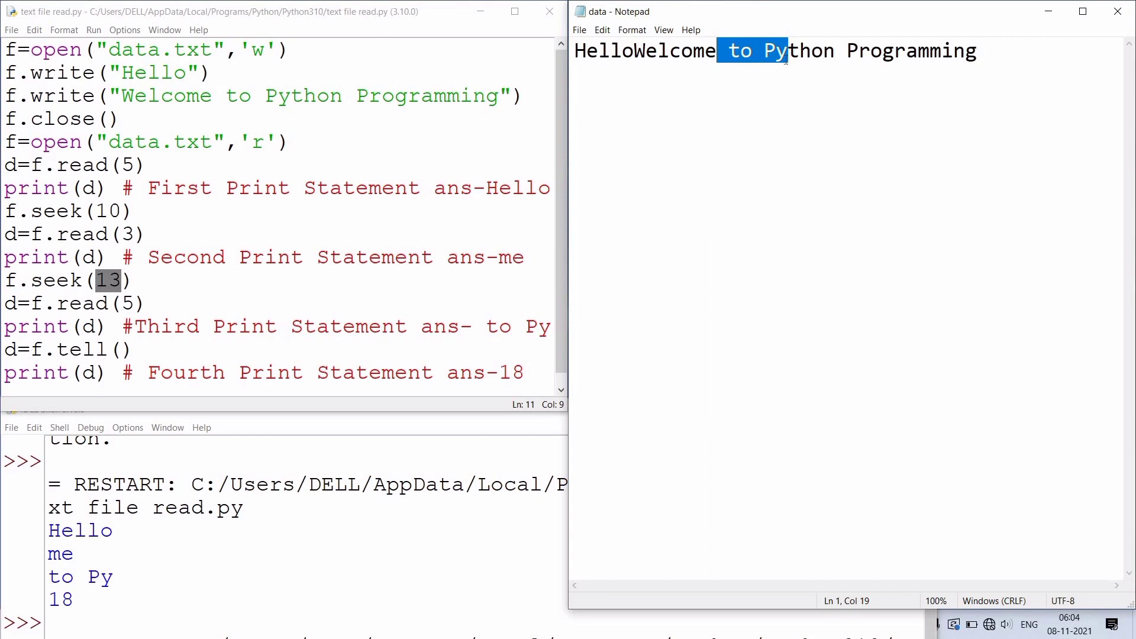
{"action": "mouse_move", "coordinate": [662, 50]}
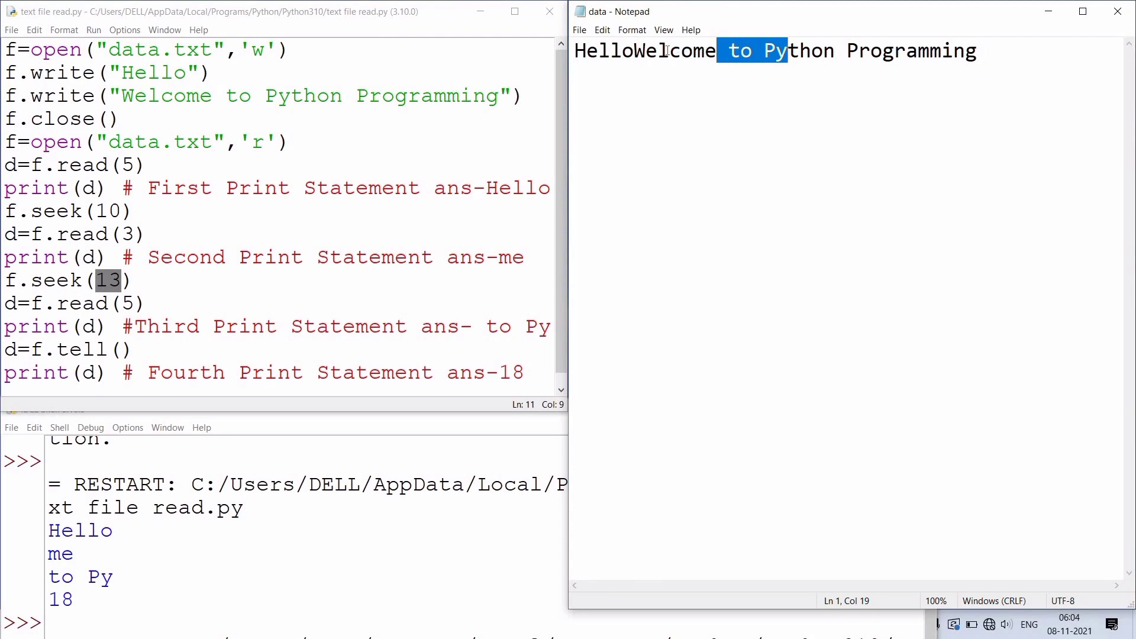